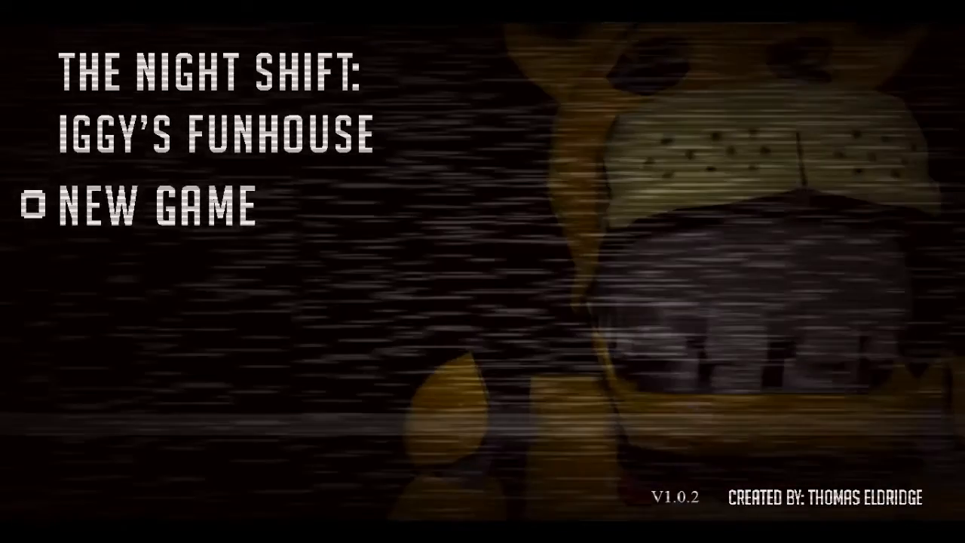
Start a new game and wait for night 1 in the office with 20 jammer uses
{"action": "left_click", "coordinate": [151, 205]}
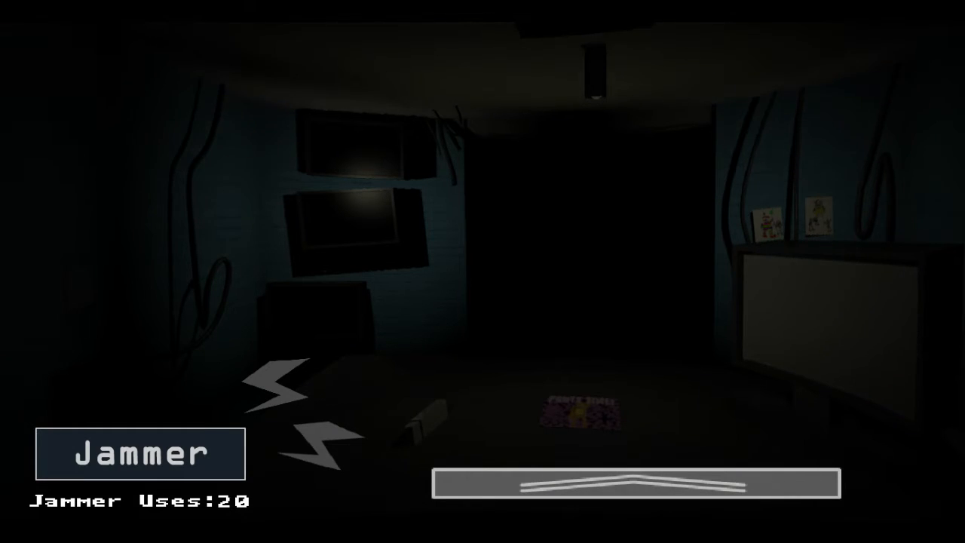
Raise the camera panel, watch the Left Air Vent feed and spend one jammer use (19 left)
{"action": "left_click", "coordinate": [634, 486]}
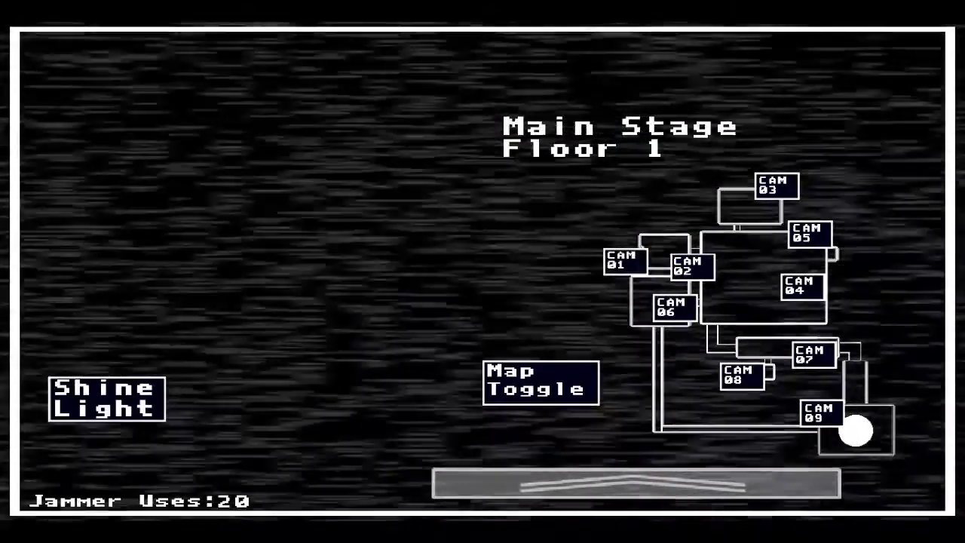
{"action": "left_click", "coordinate": [106, 398]}
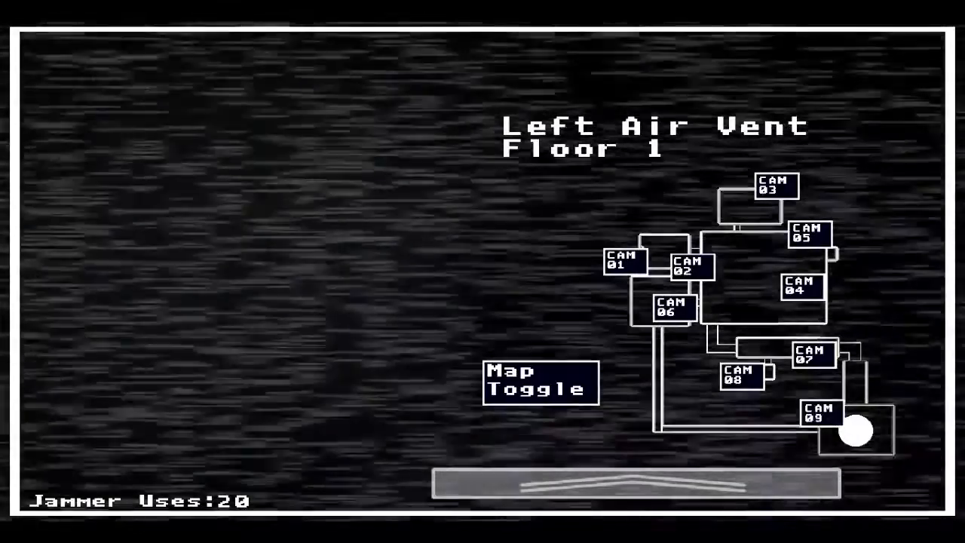
{"action": "left_click", "coordinate": [817, 414]}
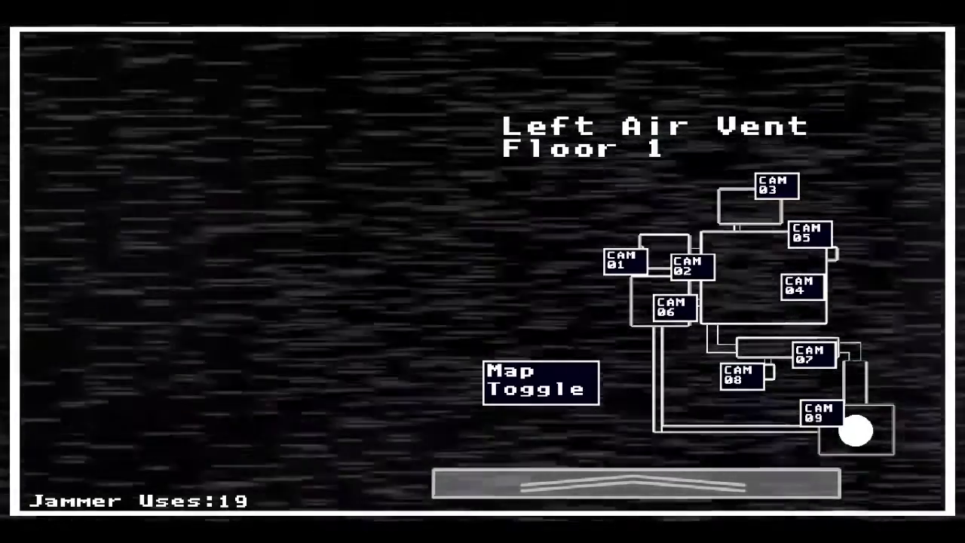
{"action": "left_click", "coordinate": [819, 412]}
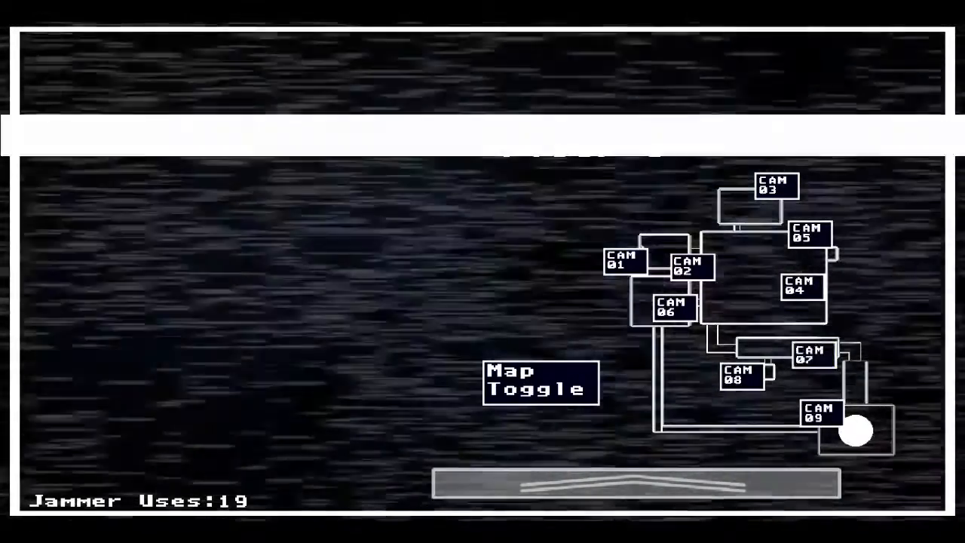
Watch the Arcade and Main Stage feeds, then lower the cameras back to the office
{"action": "left_click", "coordinate": [668, 309]}
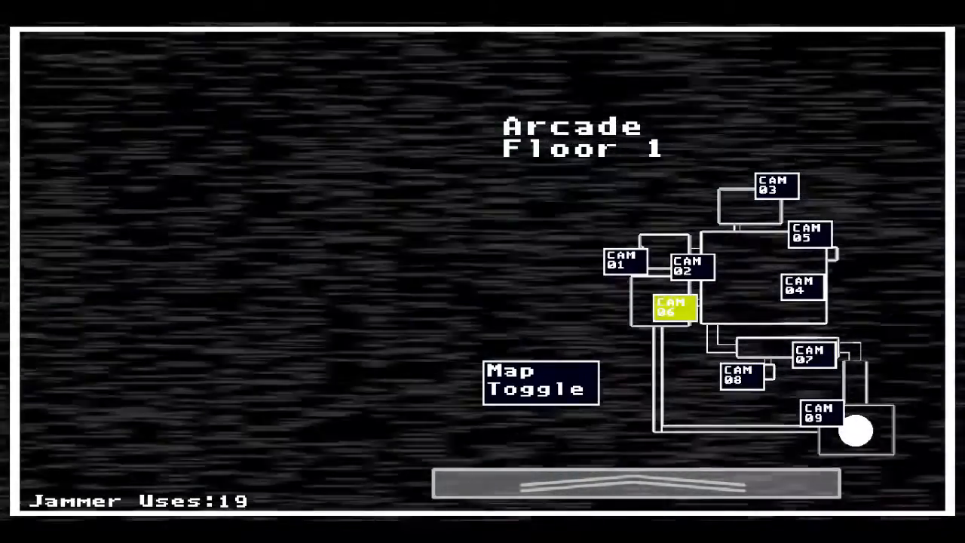
{"action": "left_click", "coordinate": [624, 262]}
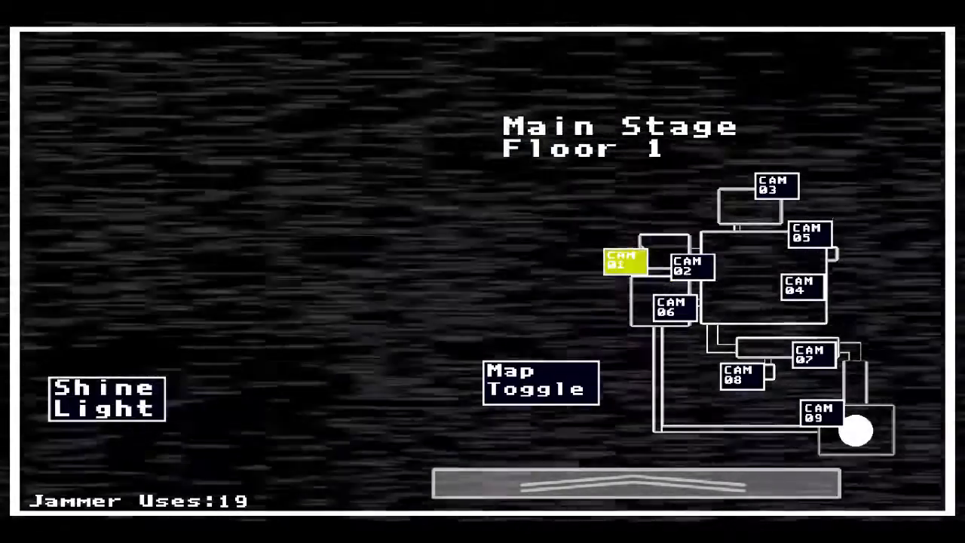
{"action": "left_click", "coordinate": [105, 398]}
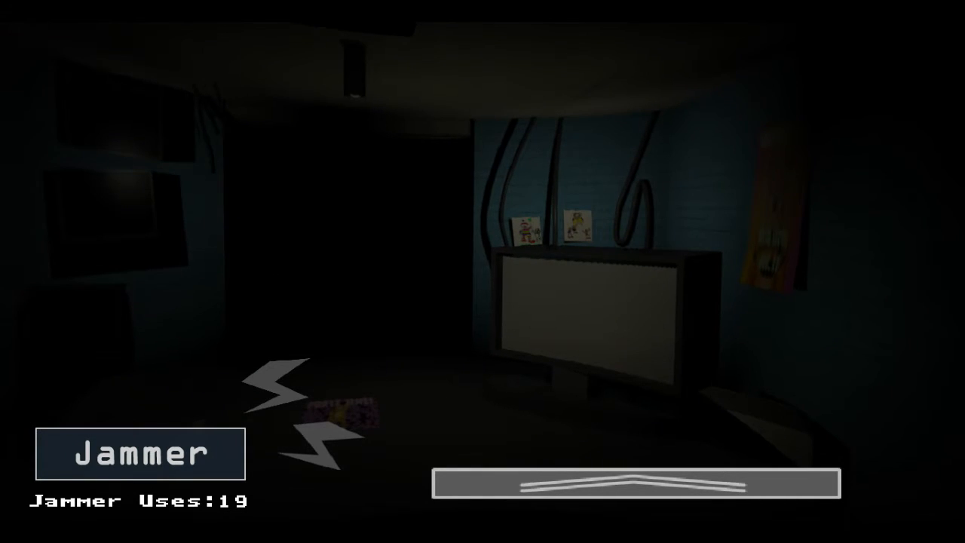
{"action": "mouse_move", "coordinate": [483, 272]}
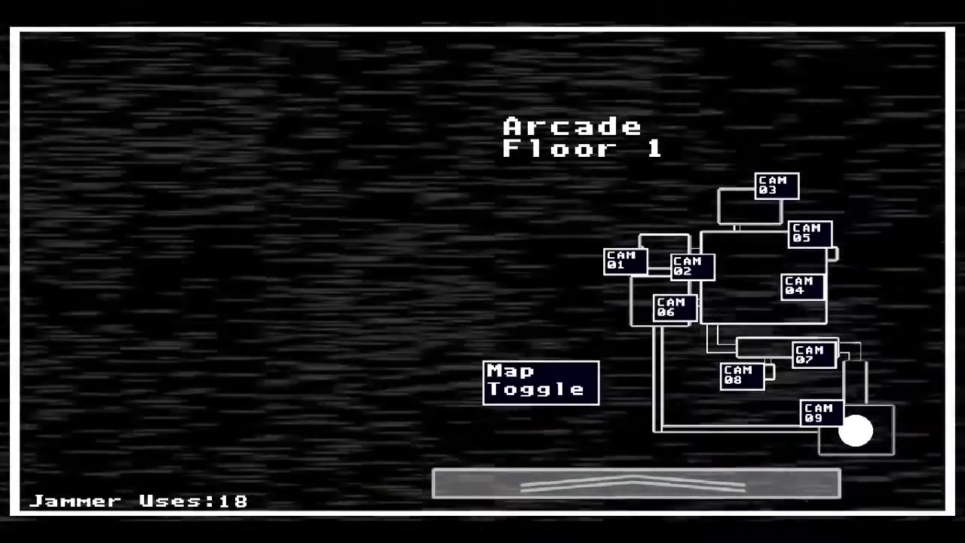
Watch the Floor 1 Arcade, Family Dining Area, Office Hallway and Staircase feeds
{"action": "left_click", "coordinate": [669, 309]}
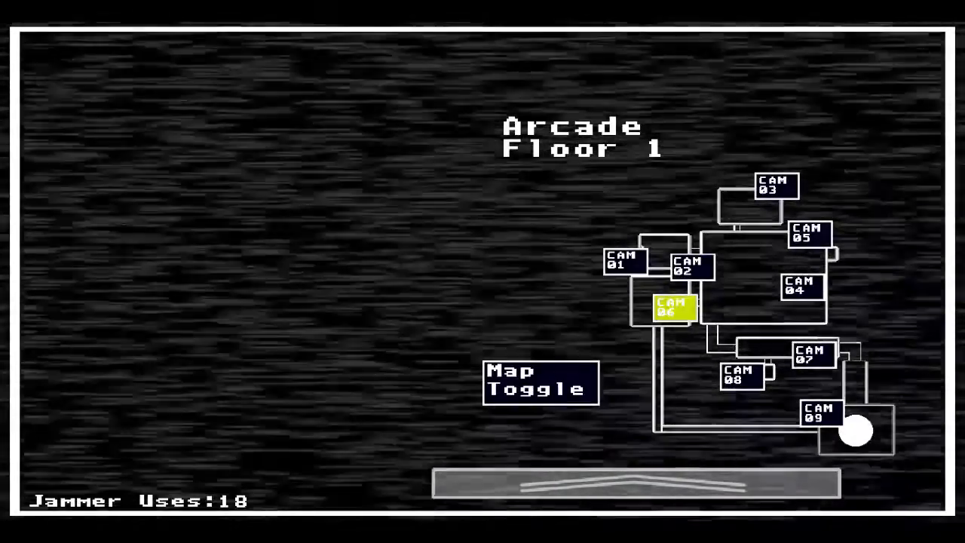
{"action": "left_click", "coordinate": [691, 266]}
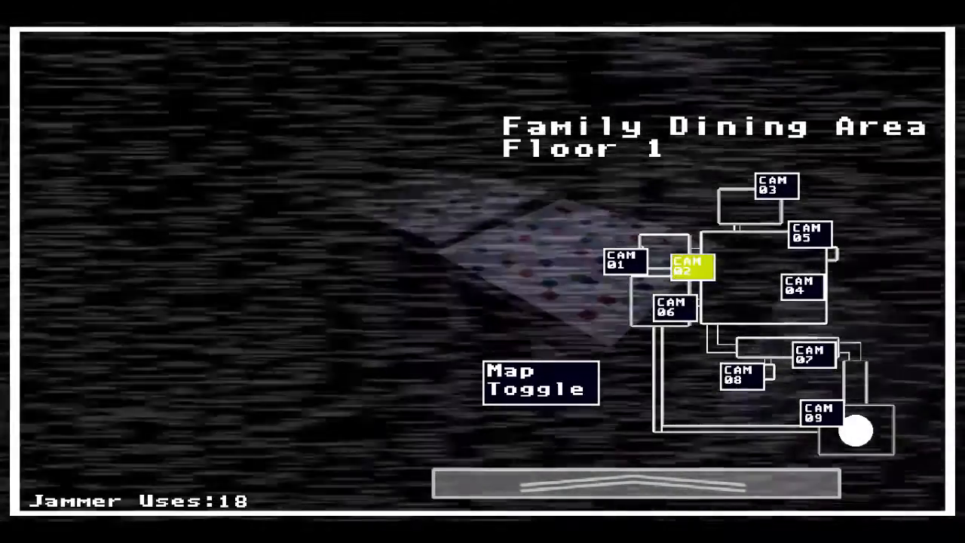
{"action": "left_click", "coordinate": [812, 355]}
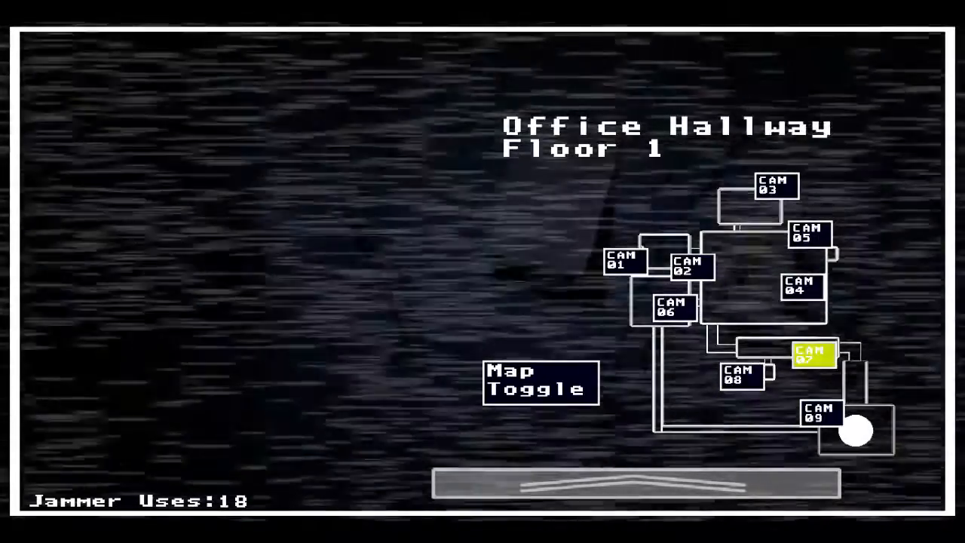
{"action": "left_click", "coordinate": [801, 287]}
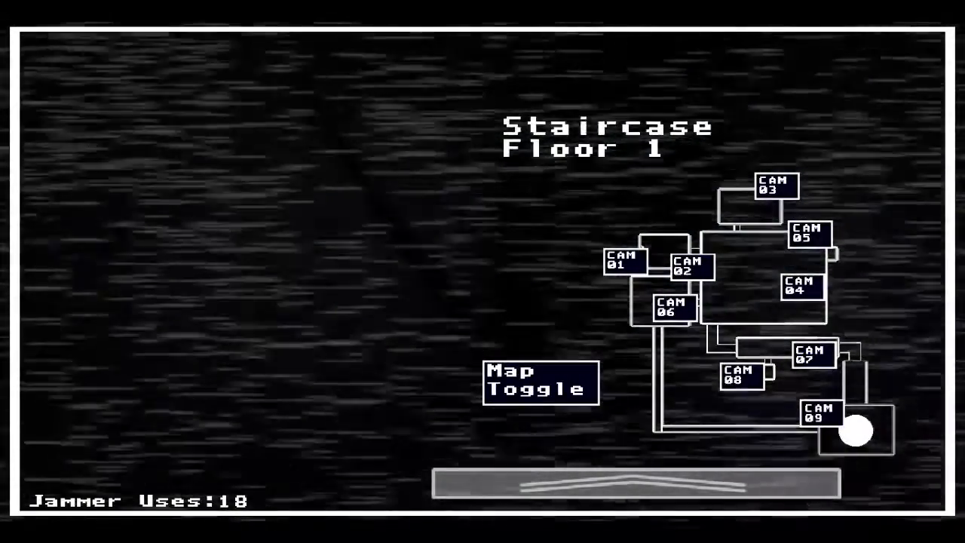
On Floor 2, watch Stingy's Ice Berg and Sea Central Hall, then return to the Floor 1 map
{"action": "left_click", "coordinate": [540, 383]}
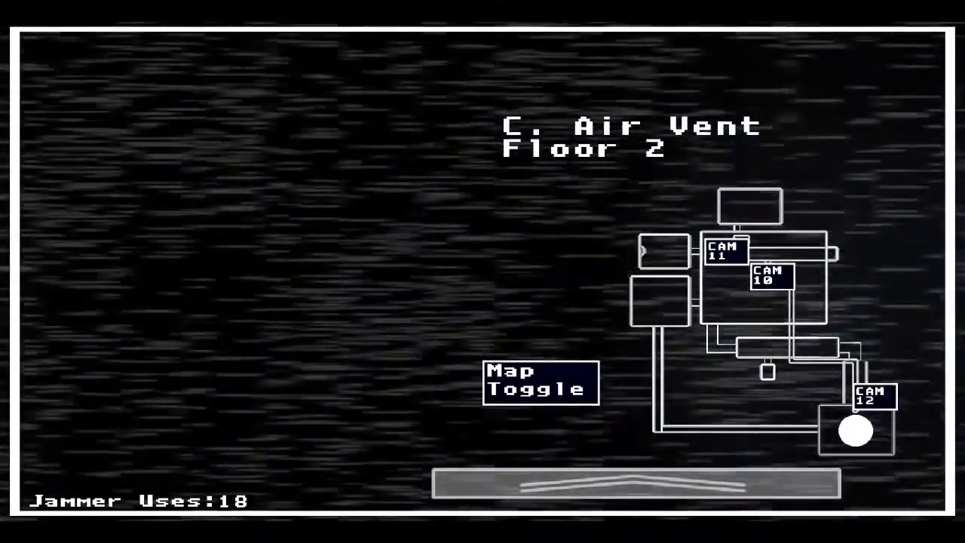
{"action": "left_click", "coordinate": [771, 276]}
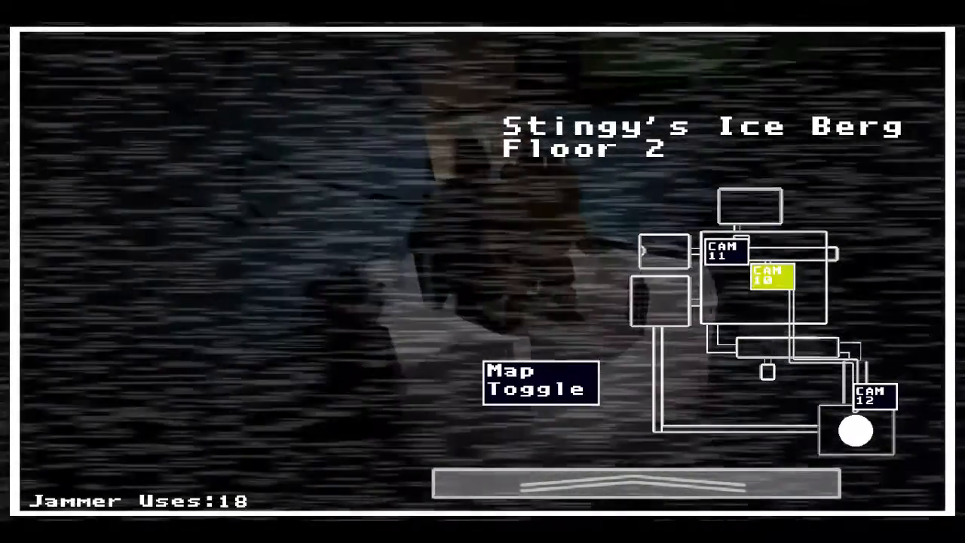
{"action": "left_click", "coordinate": [728, 252]}
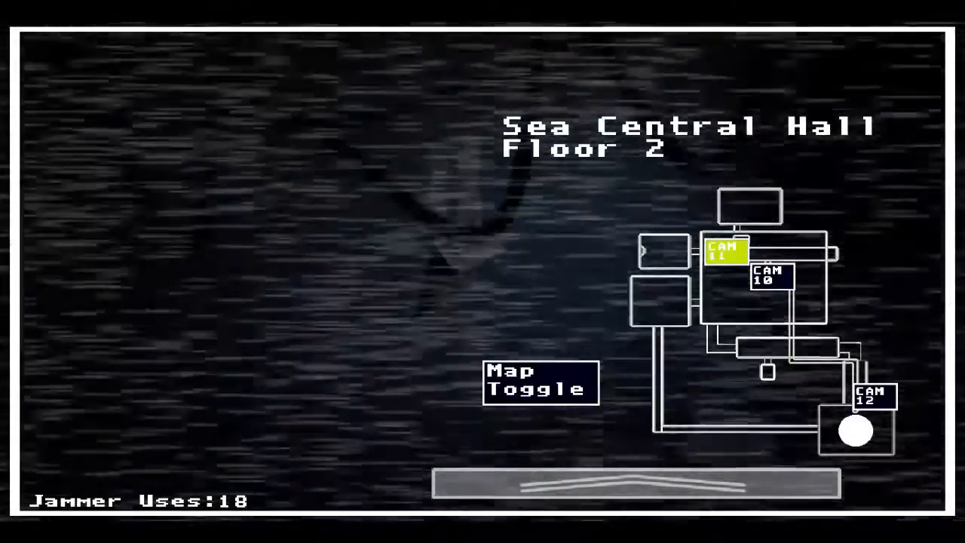
{"action": "left_click", "coordinate": [771, 279]}
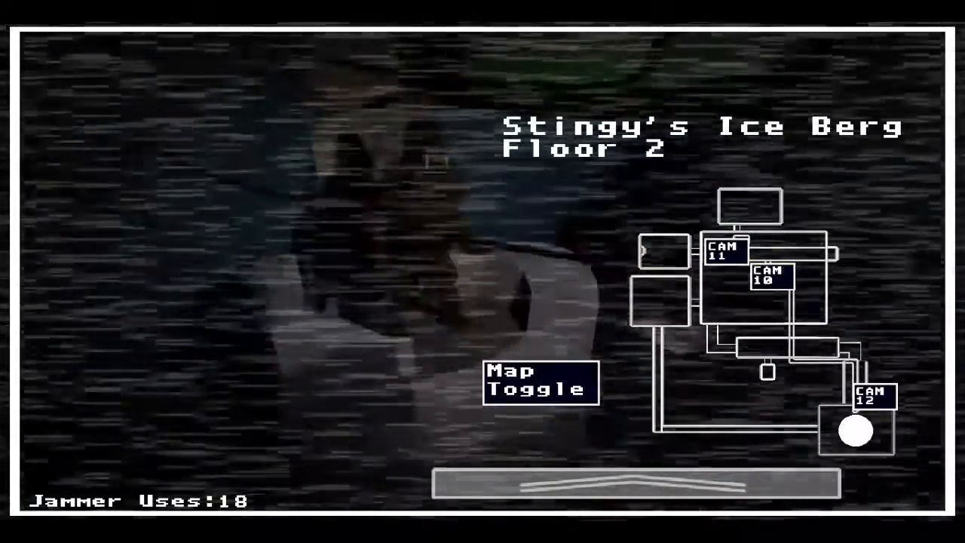
{"action": "left_click", "coordinate": [770, 277]}
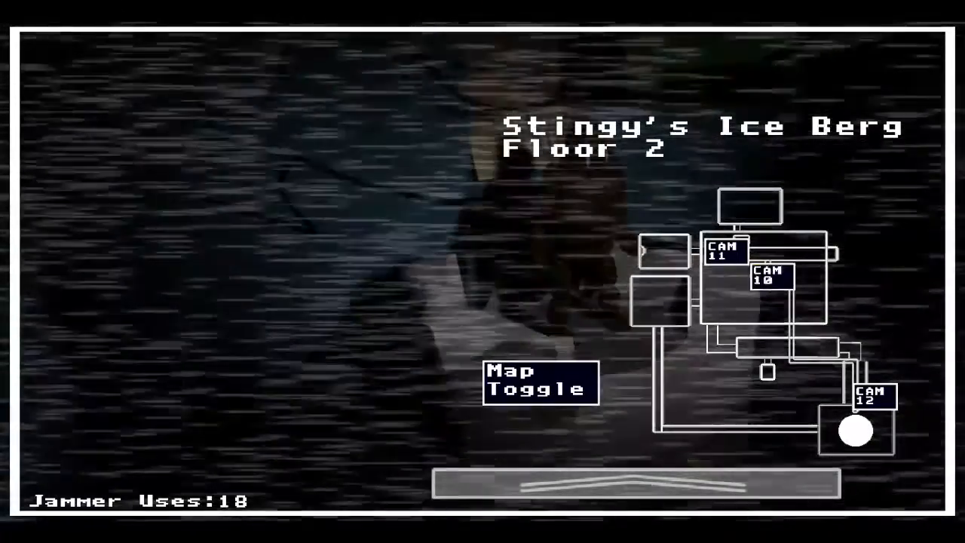
{"action": "left_click", "coordinate": [770, 279]}
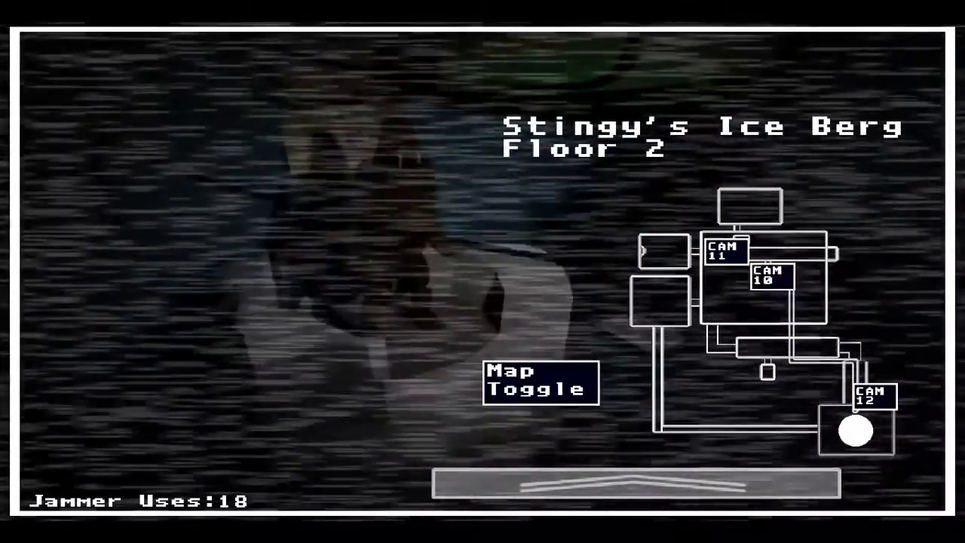
{"action": "left_click", "coordinate": [540, 383]}
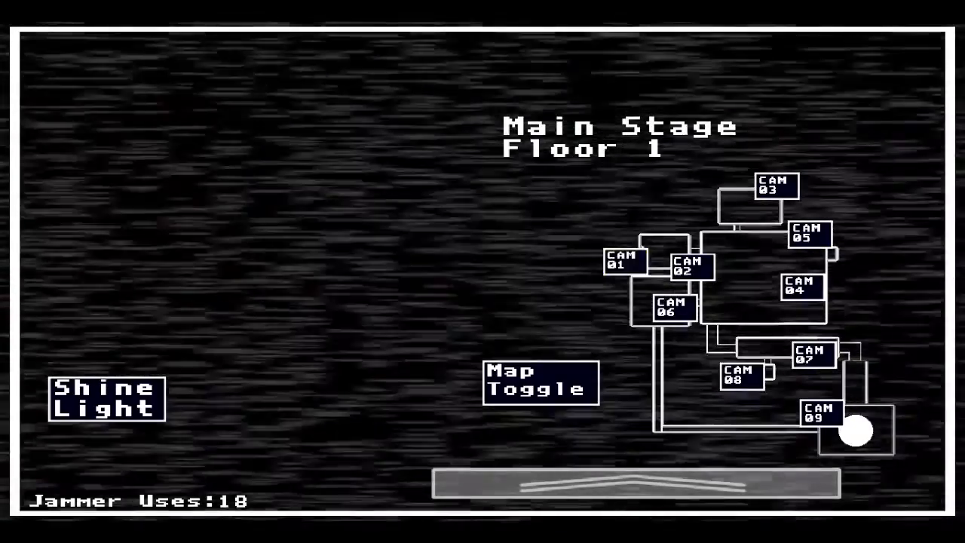
Watch the Family Dining Area, Left Air Vent, Staircase, Main Stage and Parts Room feeds
{"action": "left_click", "coordinate": [690, 266]}
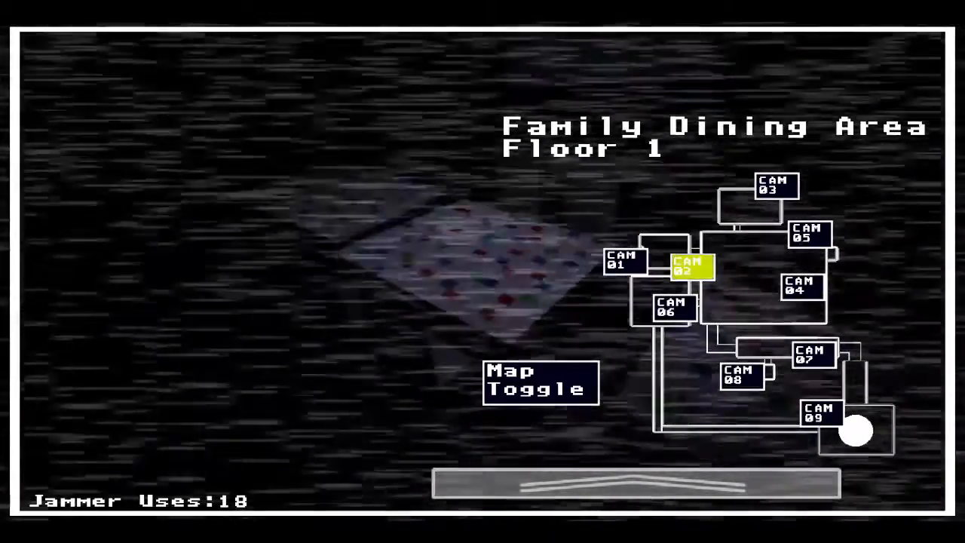
{"action": "left_click", "coordinate": [818, 413]}
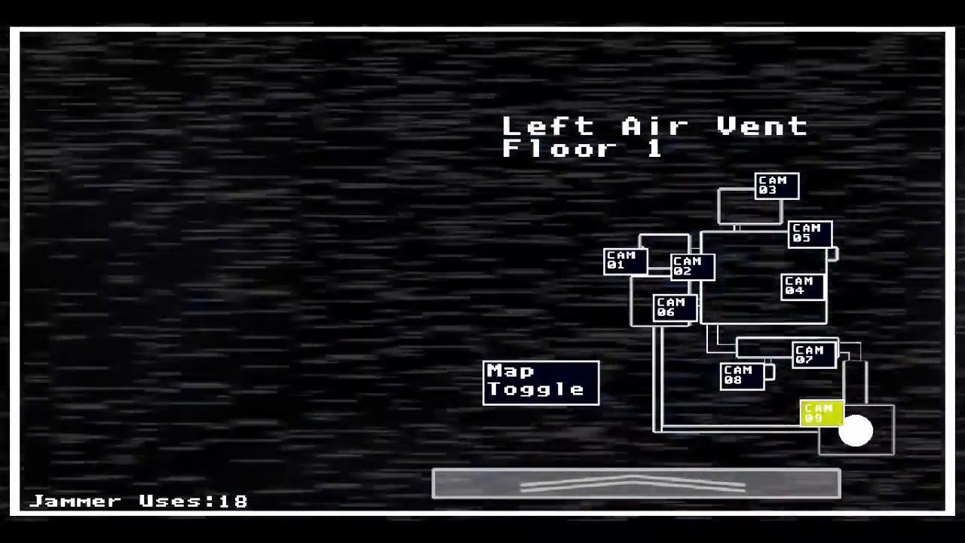
{"action": "left_click", "coordinate": [816, 413]}
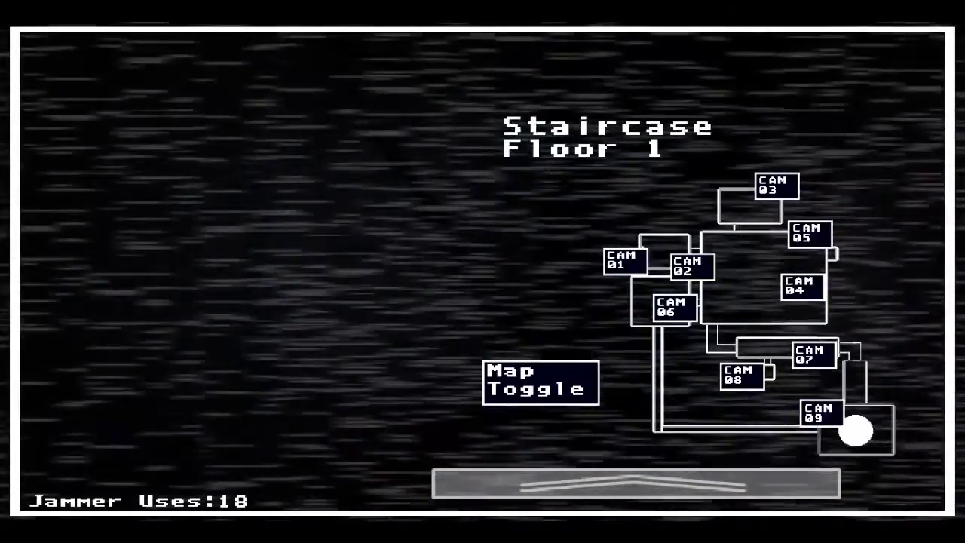
{"action": "left_click", "coordinate": [624, 263]}
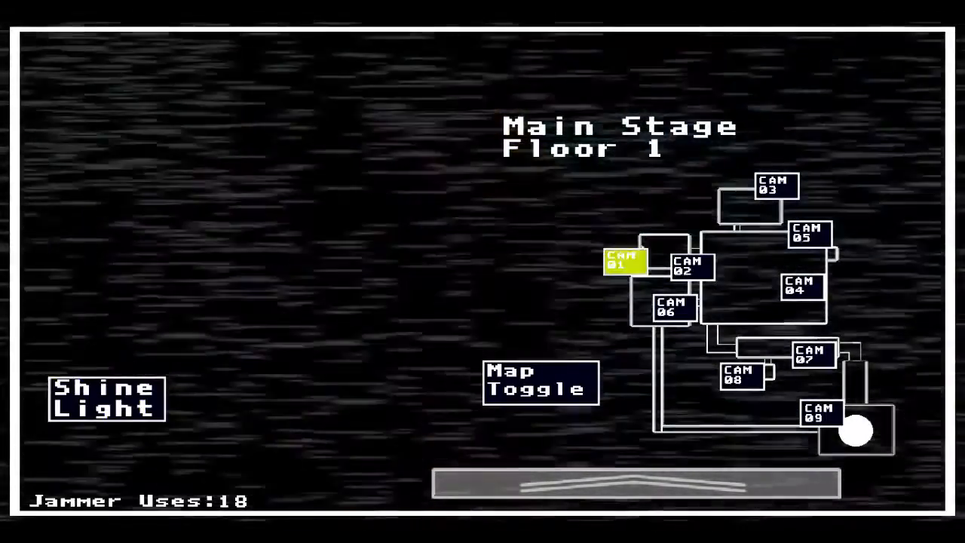
{"action": "left_click", "coordinate": [776, 188]}
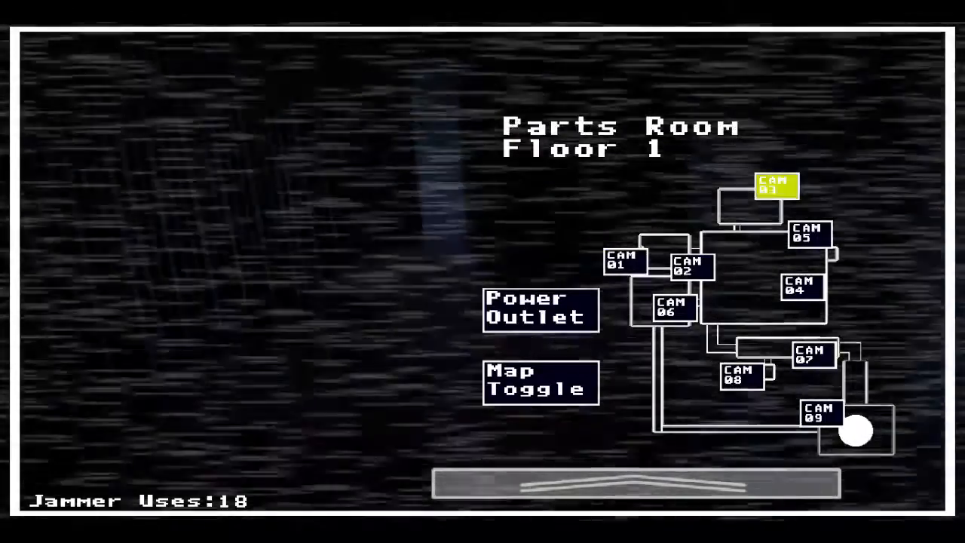
Recheck the Staircase, Storage Closet and Family Dining Area, ending on Parts Room with jammers at 19
{"action": "left_click", "coordinate": [775, 187]}
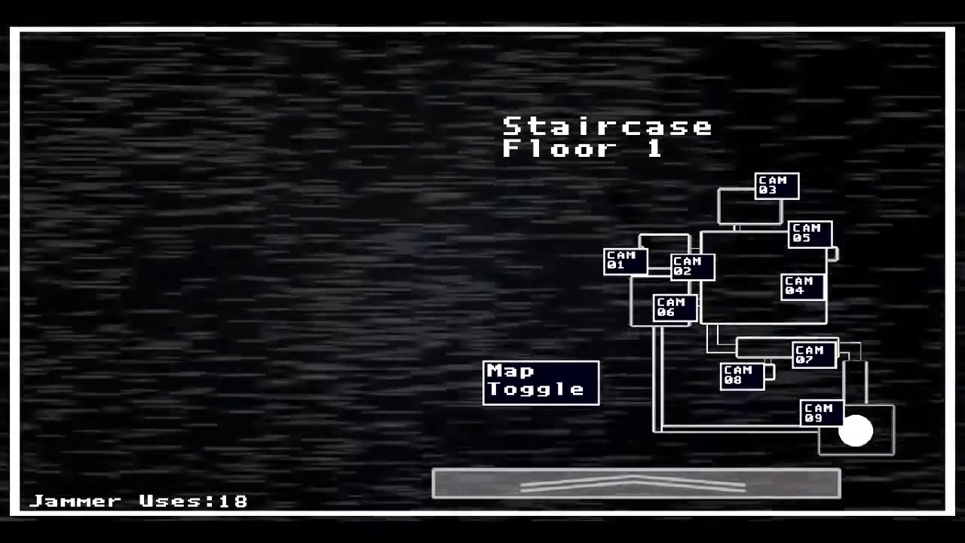
{"action": "left_click", "coordinate": [741, 376]}
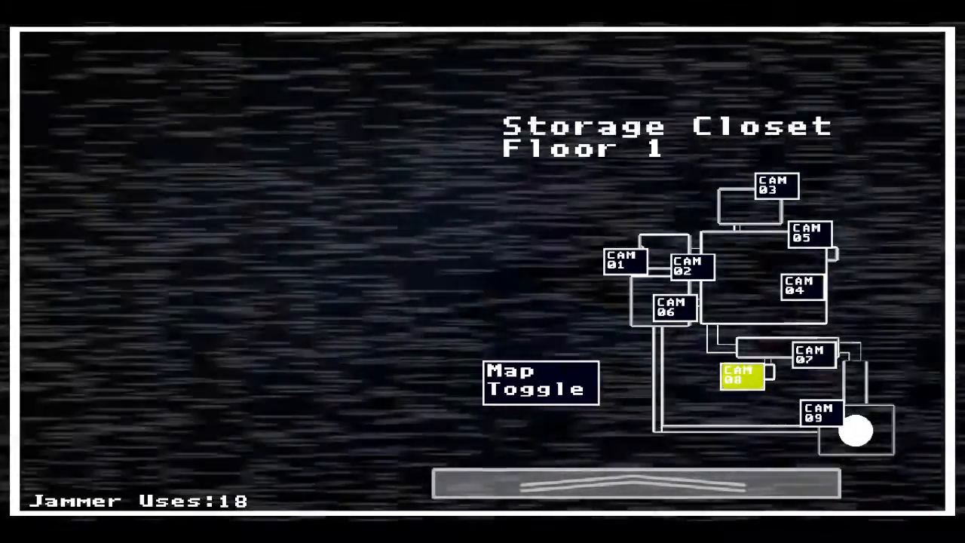
{"action": "left_click", "coordinate": [690, 266]}
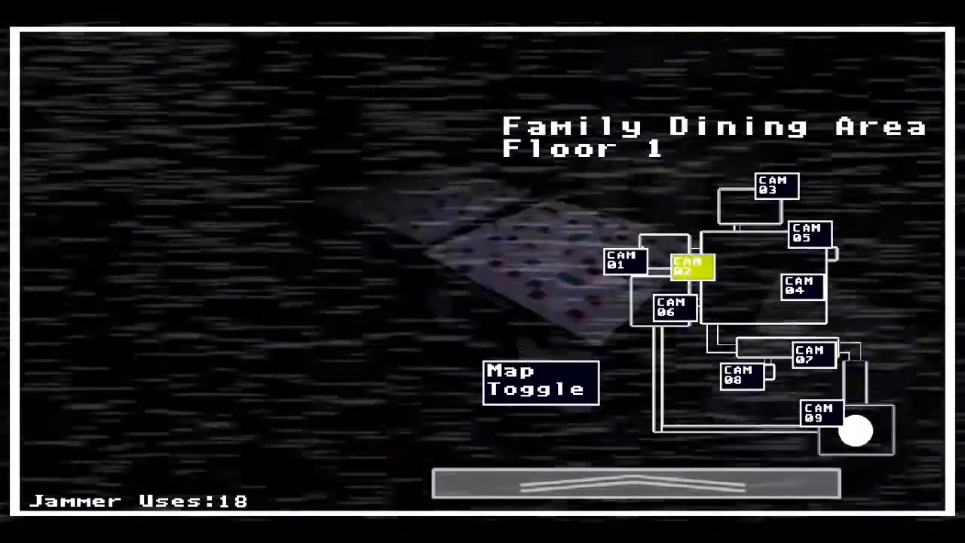
{"action": "left_click", "coordinate": [626, 264]}
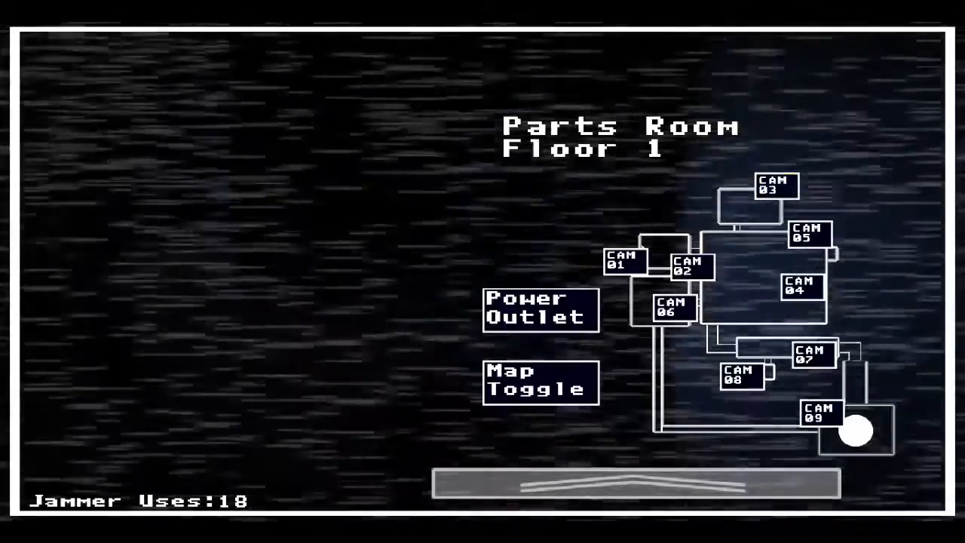
{"action": "left_click", "coordinate": [540, 311]}
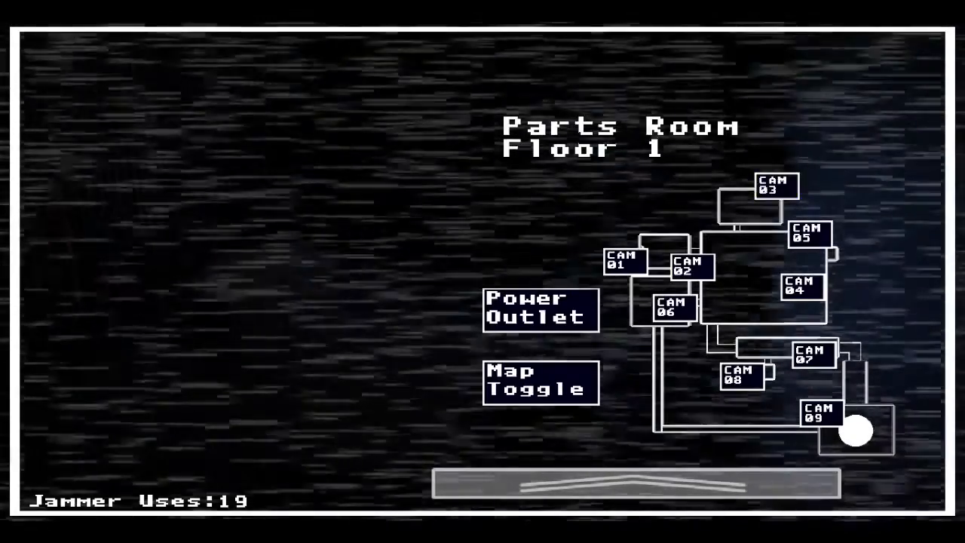
Charge jammer uses to 25 at the Parts Room power outlet, then view the Main Stage
{"action": "left_click", "coordinate": [774, 186]}
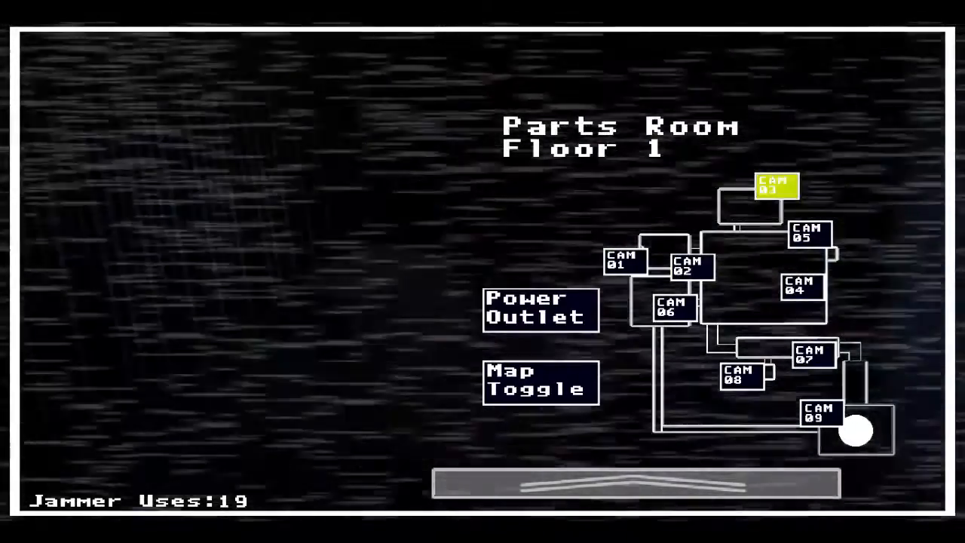
{"action": "left_click", "coordinate": [539, 309]}
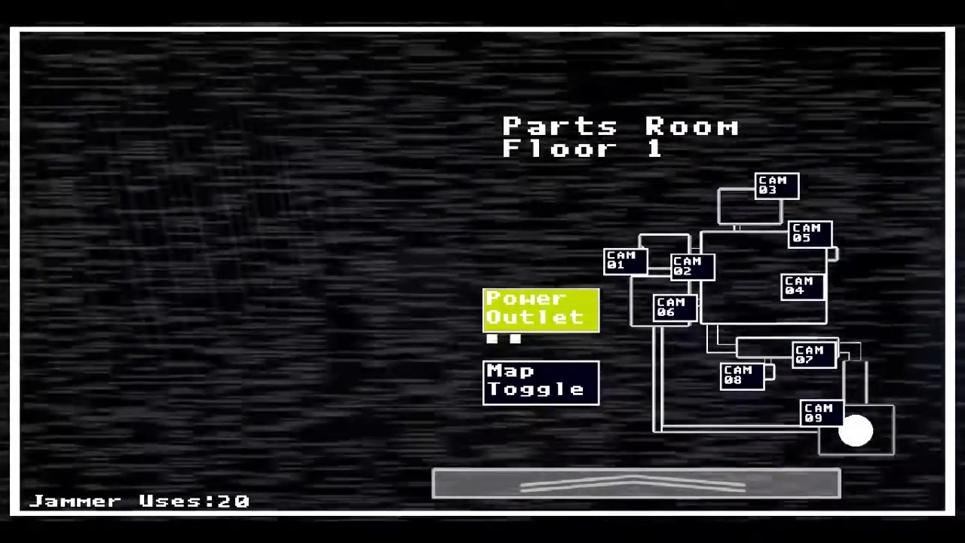
{"action": "left_click", "coordinate": [775, 187]}
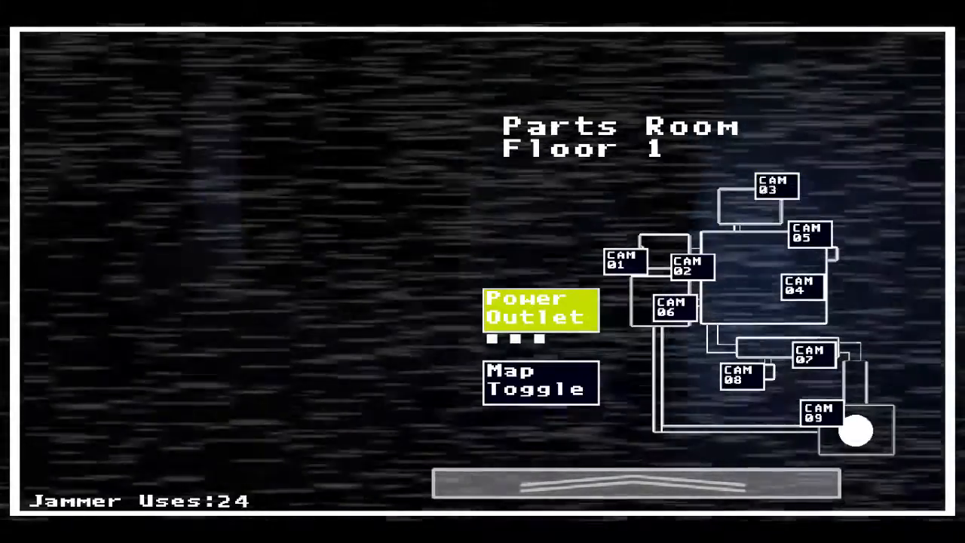
{"action": "left_click", "coordinate": [777, 185]}
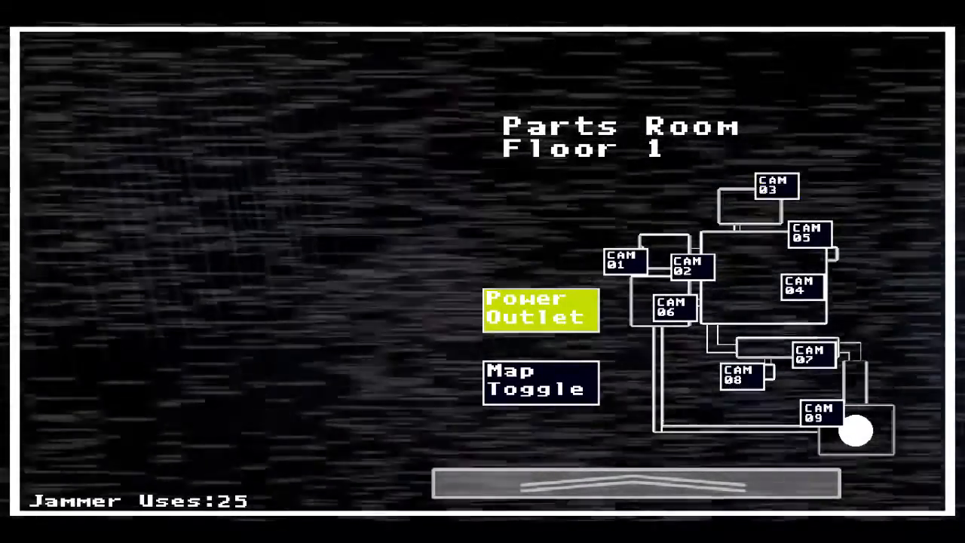
{"action": "left_click", "coordinate": [775, 188]}
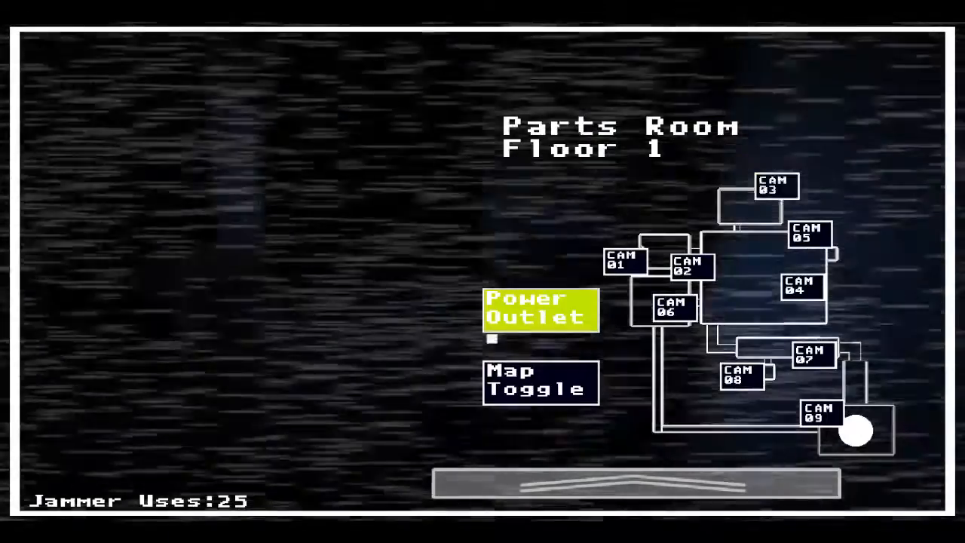
{"action": "left_click", "coordinate": [623, 263]}
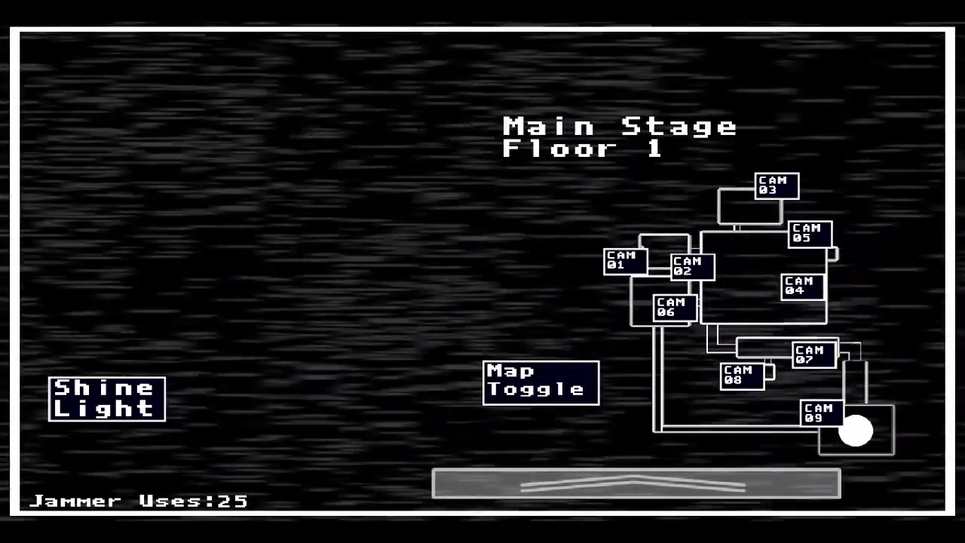
{"action": "left_click", "coordinate": [106, 399]}
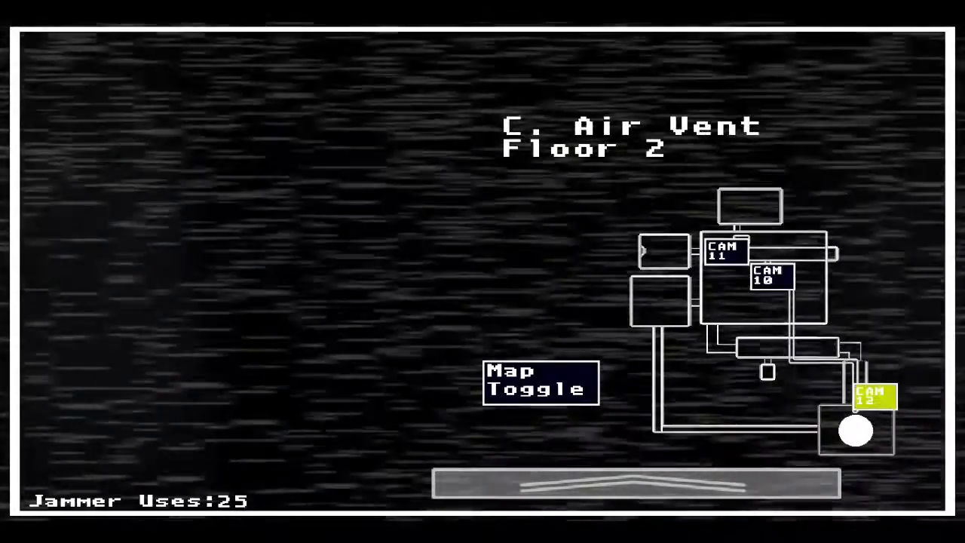
{"action": "left_click", "coordinate": [768, 279]}
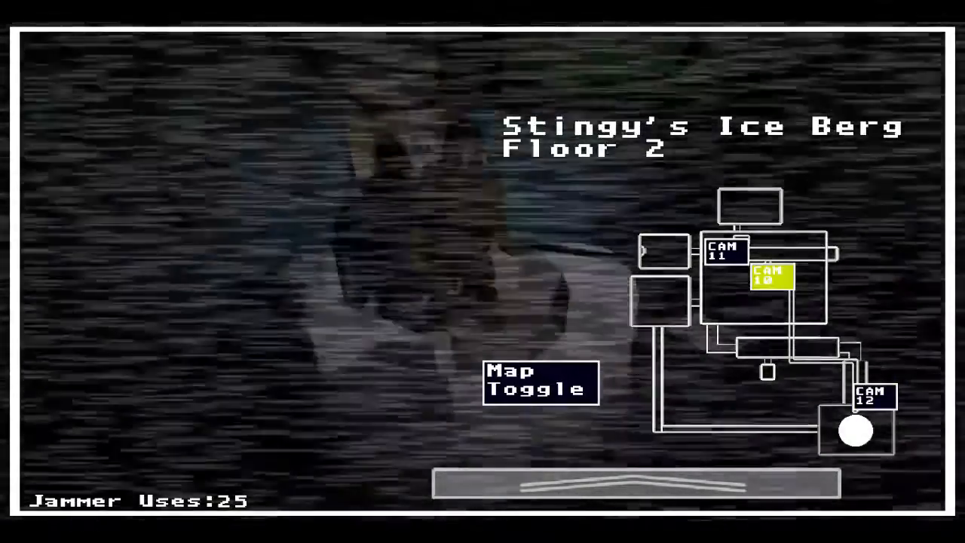
{"action": "left_click", "coordinate": [540, 383]}
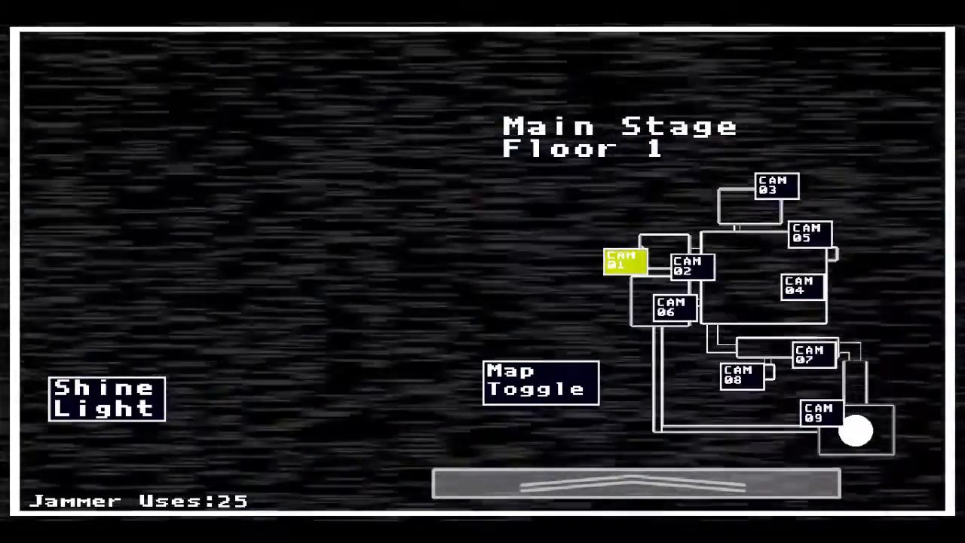
{"action": "left_click", "coordinate": [107, 398]}
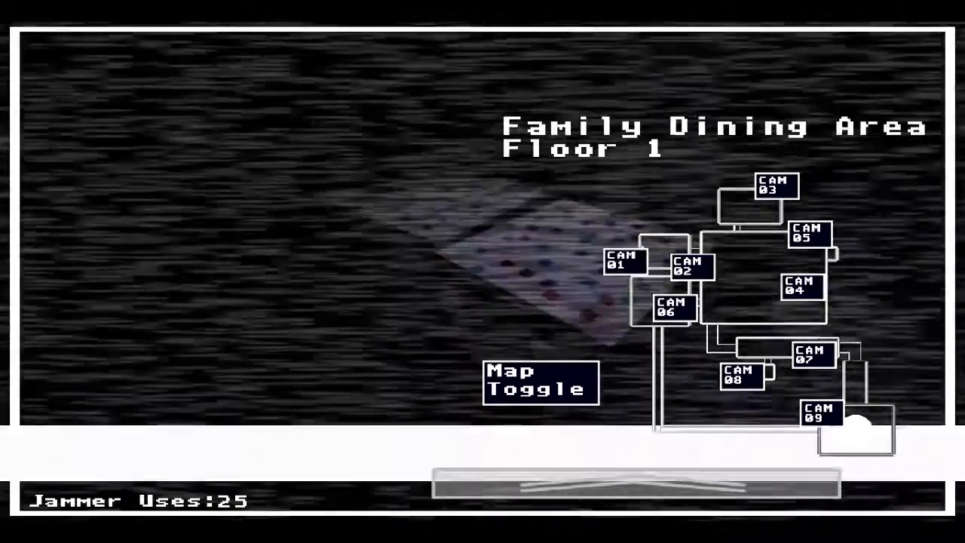
{"action": "left_click", "coordinate": [541, 382]}
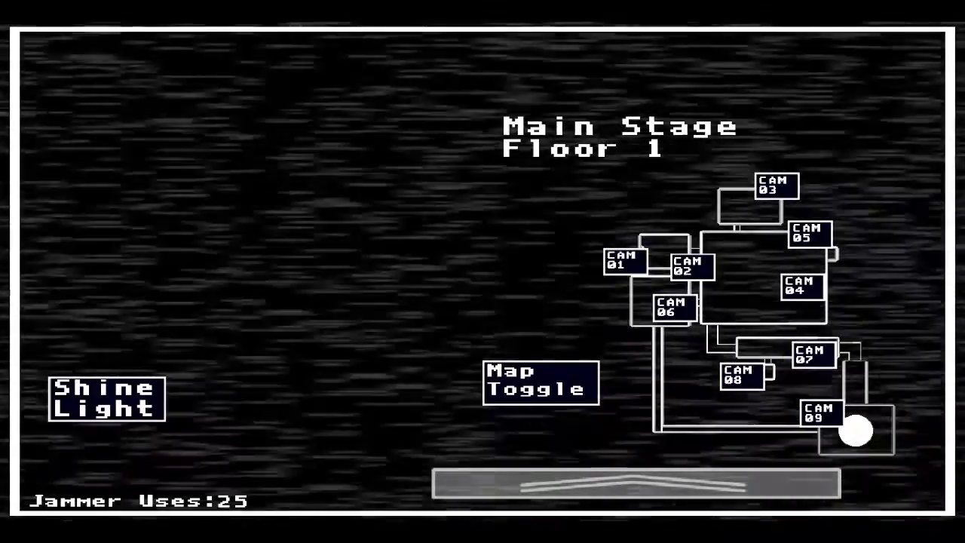
Watch the Arcade, Family Dining Area, Staircase, Left Air Vent and Storage Closet feeds
{"action": "left_click", "coordinate": [106, 398]}
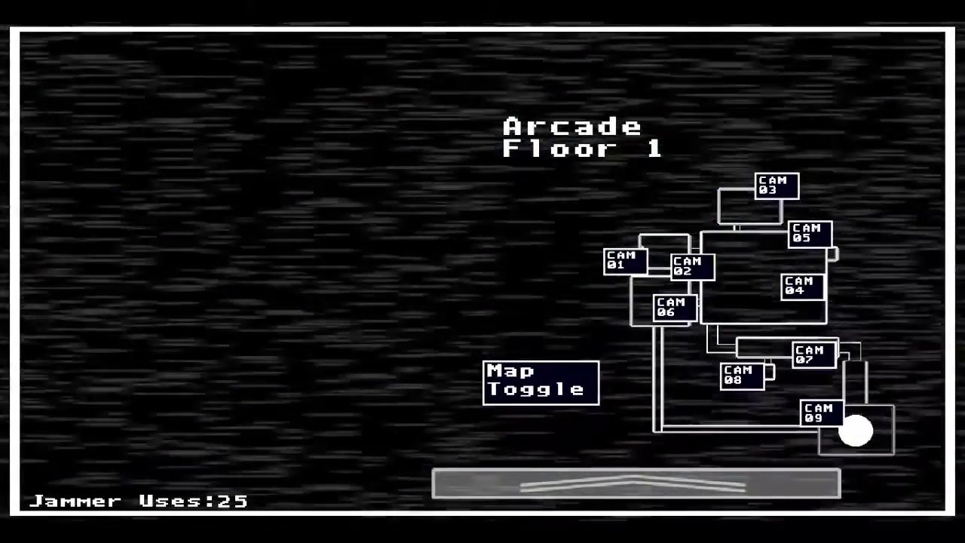
{"action": "left_click", "coordinate": [687, 266]}
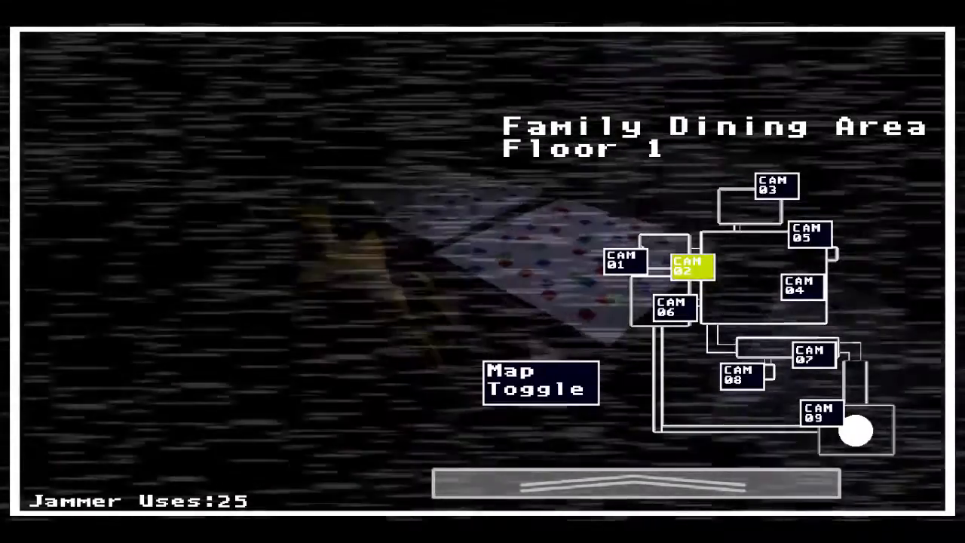
{"action": "left_click", "coordinate": [808, 234]}
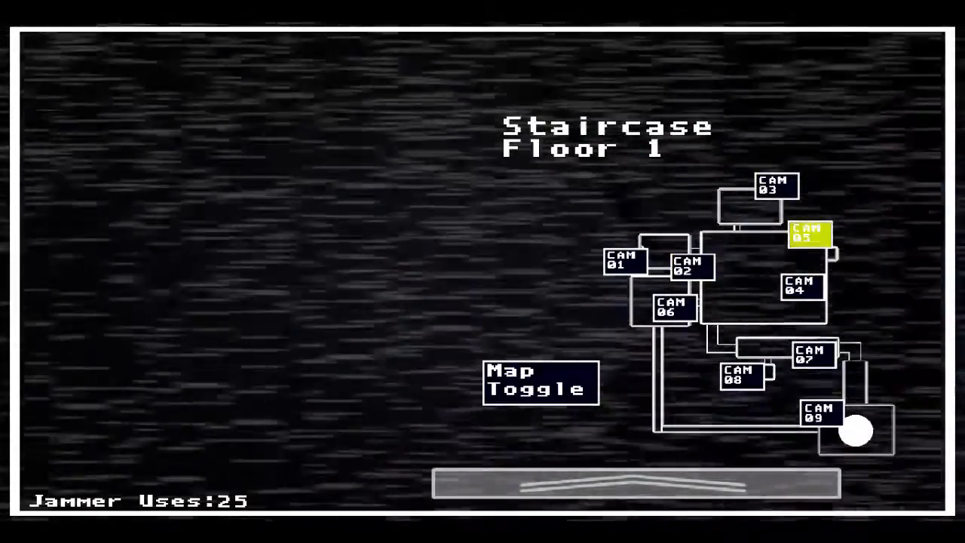
{"action": "left_click", "coordinate": [809, 236]}
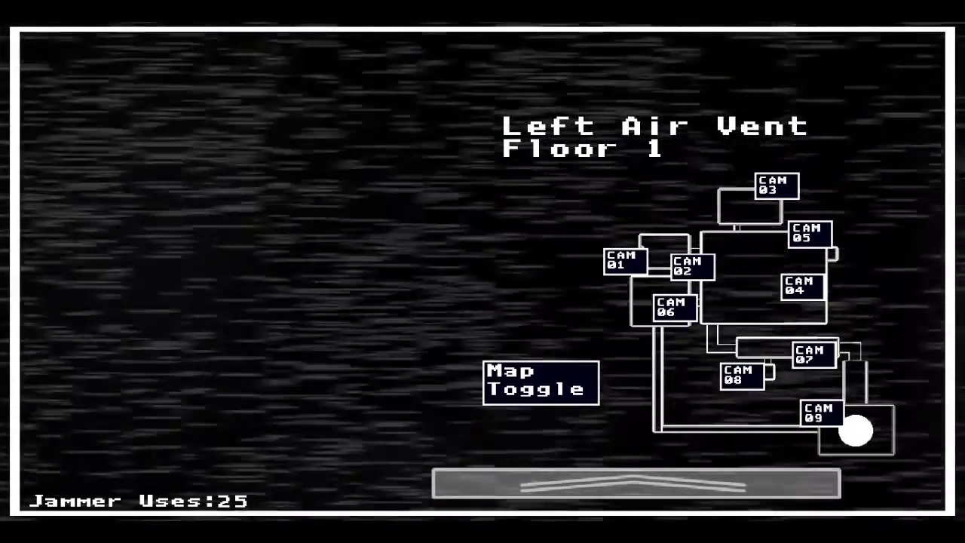
{"action": "left_click", "coordinate": [741, 375]}
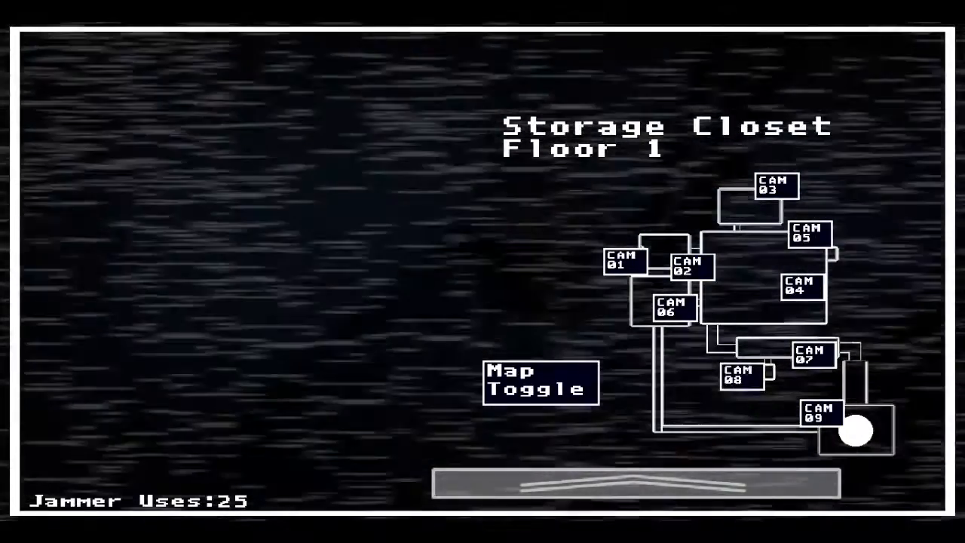
Recheck the Office Hallway and Left Air Vent feeds, finishing on the Family Dining Area
{"action": "left_click", "coordinate": [813, 355]}
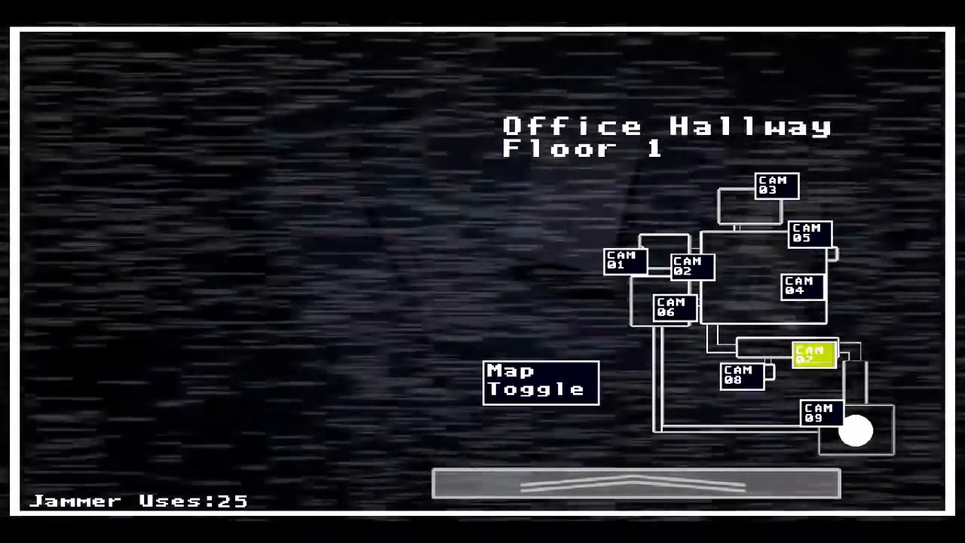
{"action": "left_click", "coordinate": [813, 354]}
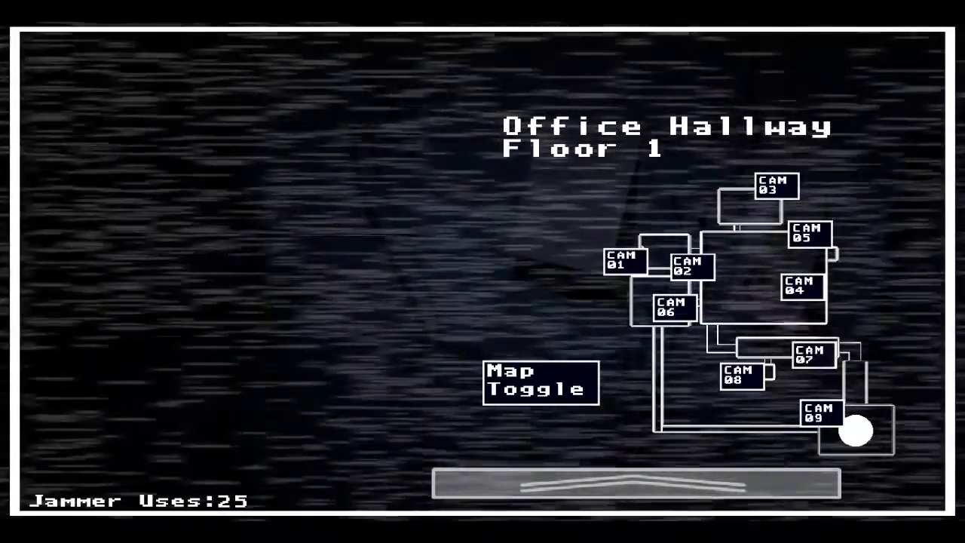
{"action": "left_click", "coordinate": [812, 353]}
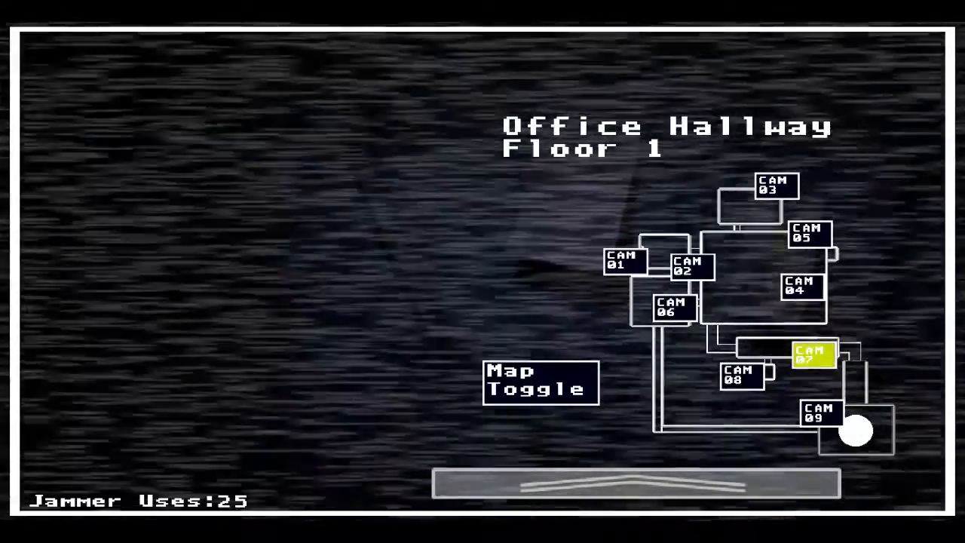
{"action": "left_click", "coordinate": [818, 415]}
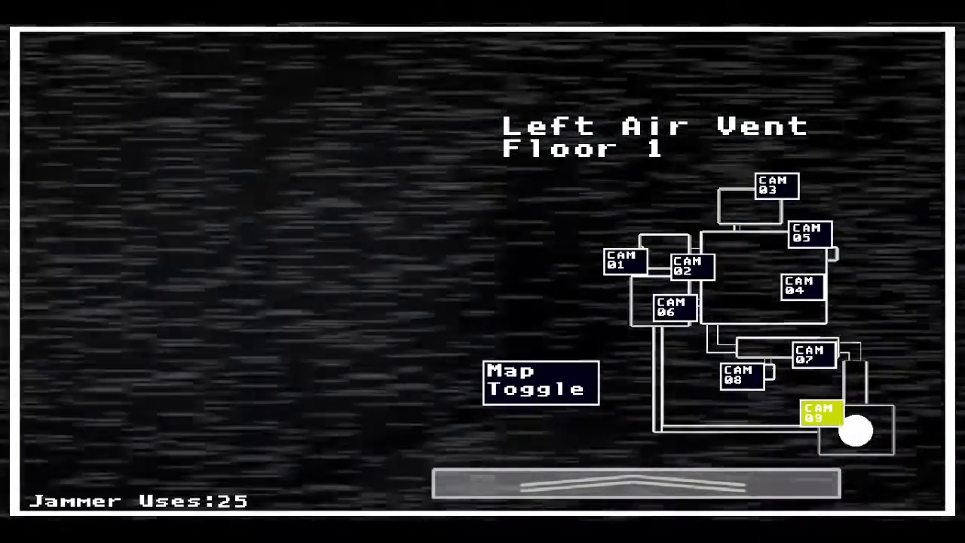
{"action": "left_click", "coordinate": [818, 413]}
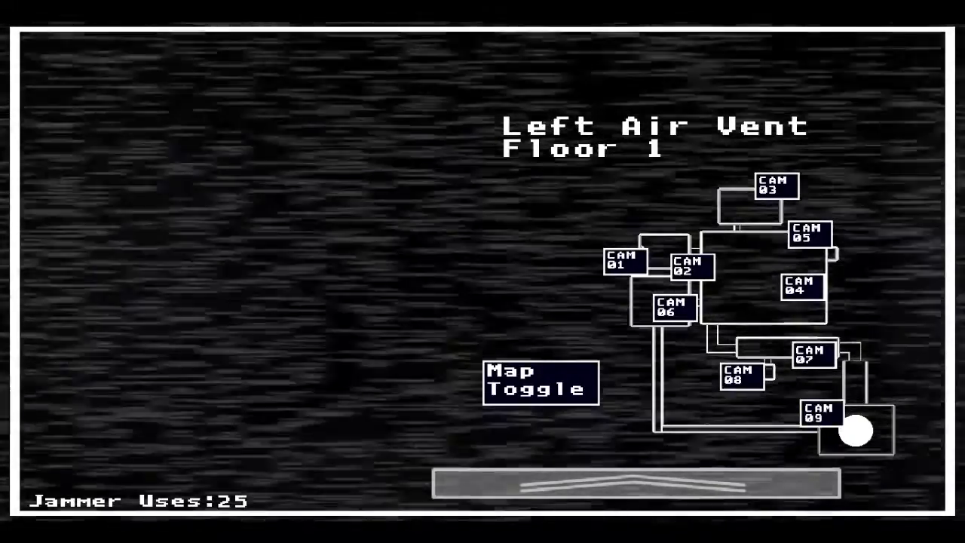
{"action": "left_click", "coordinate": [817, 414]}
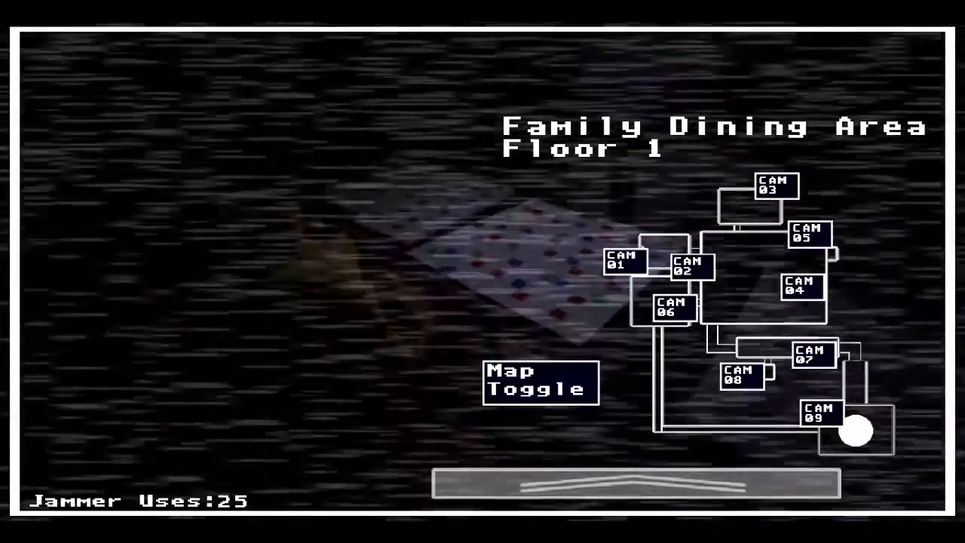
Jam the animatronic in the Family Dining Area, leaving 24 uses, then view the Main Stage
{"action": "left_click", "coordinate": [690, 266]}
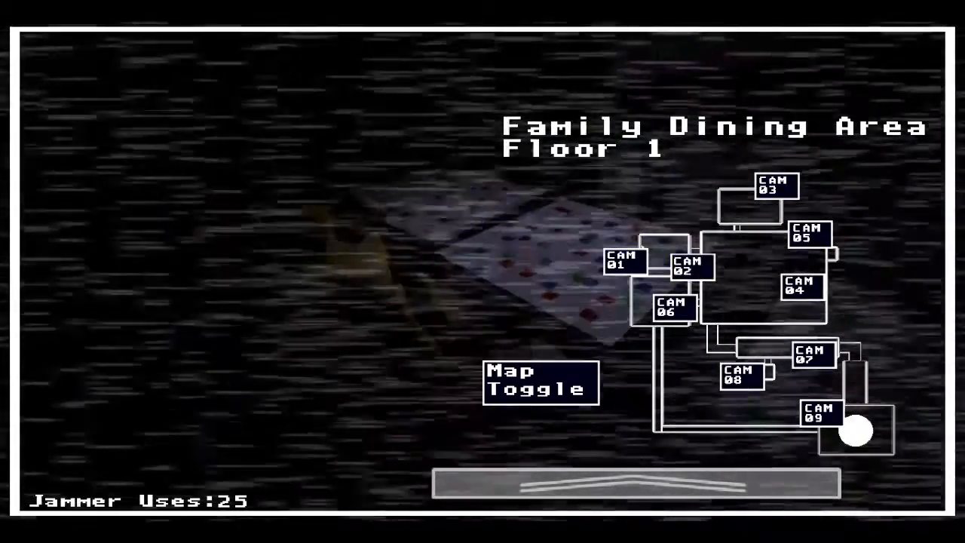
{"action": "left_click", "coordinate": [540, 382]}
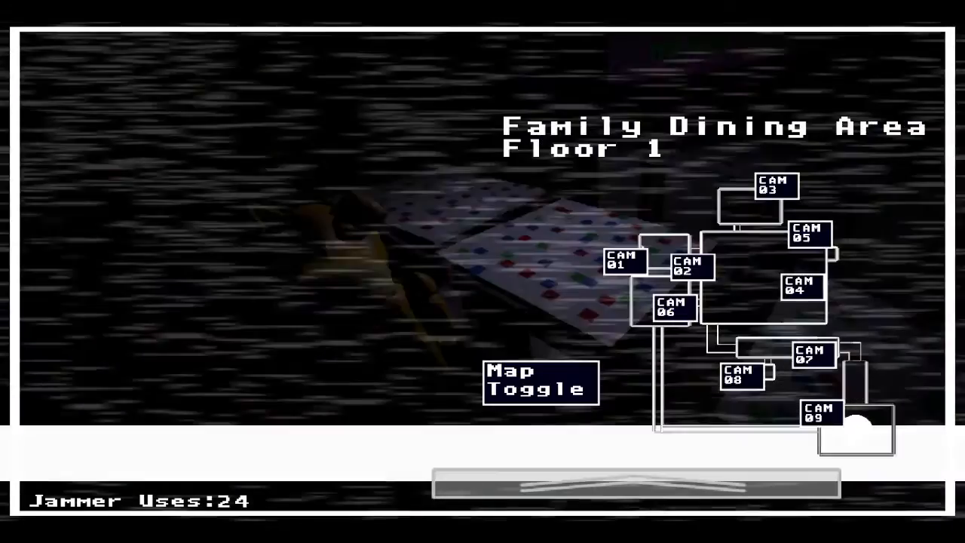
{"action": "left_click", "coordinate": [689, 265]}
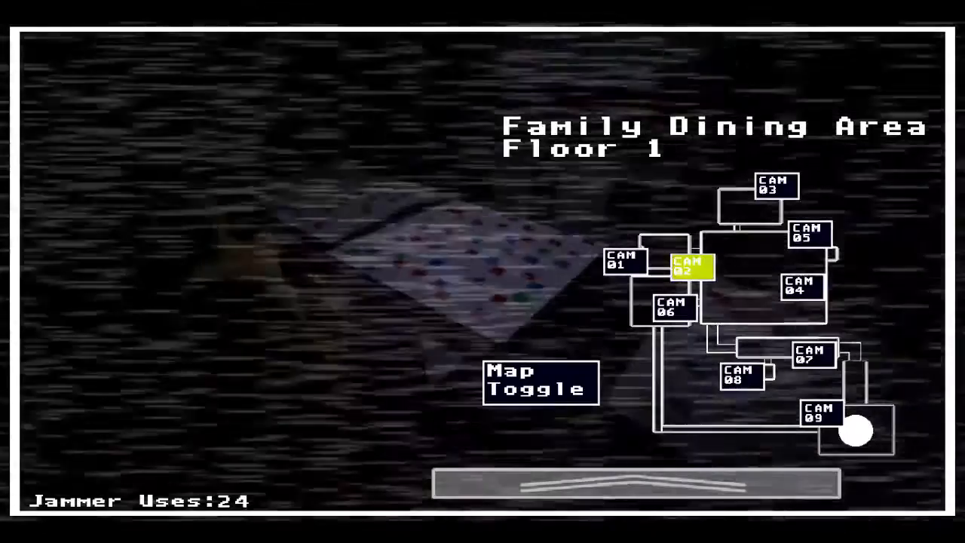
{"action": "left_click", "coordinate": [624, 264]}
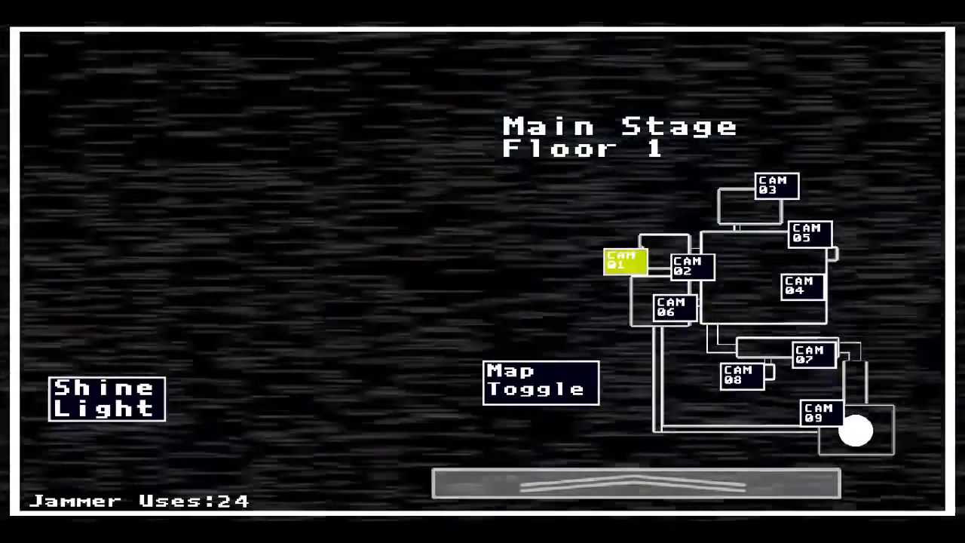
Charge jammers at the Parts Room outlet, then check the Storage Closet, Kiddie Corner and Main Stage
{"action": "left_click", "coordinate": [775, 187]}
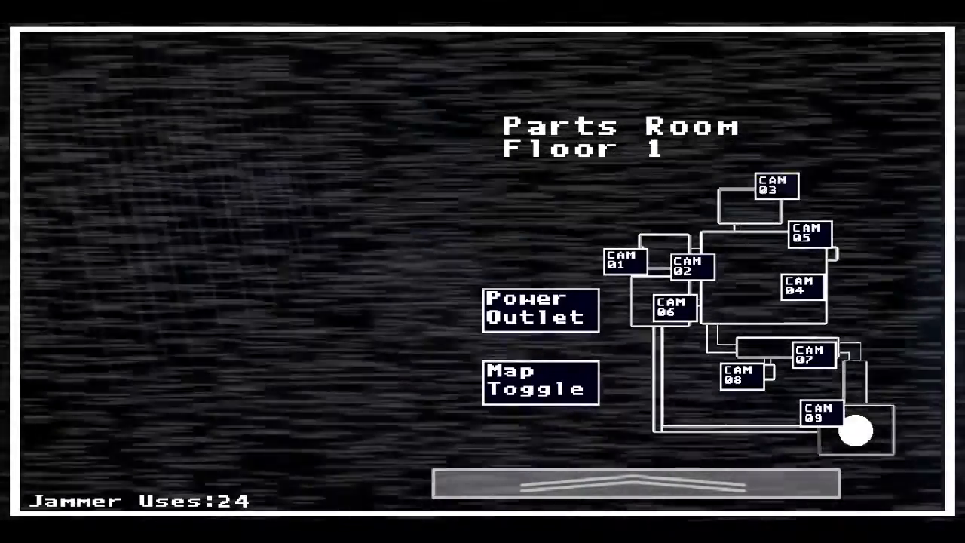
{"action": "left_click", "coordinate": [775, 187]}
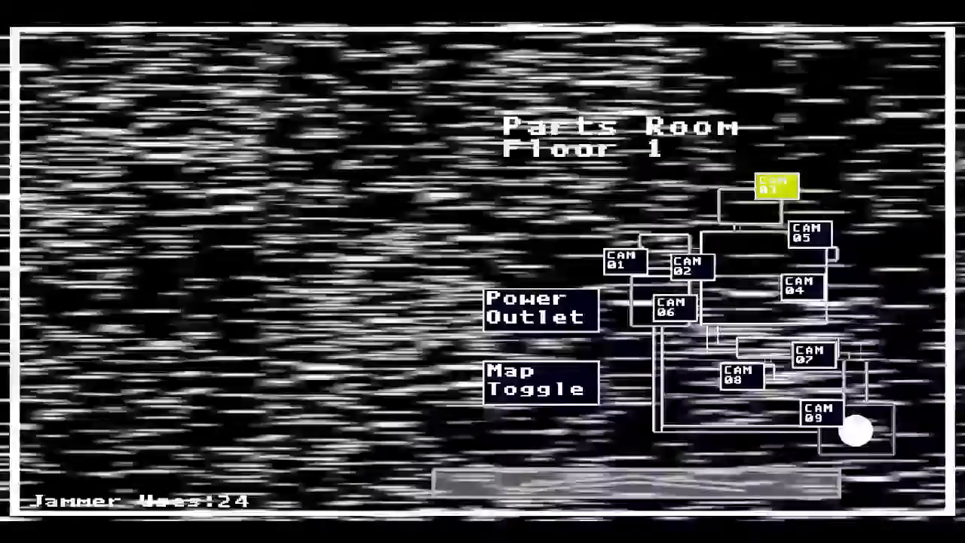
{"action": "left_click", "coordinate": [741, 375]}
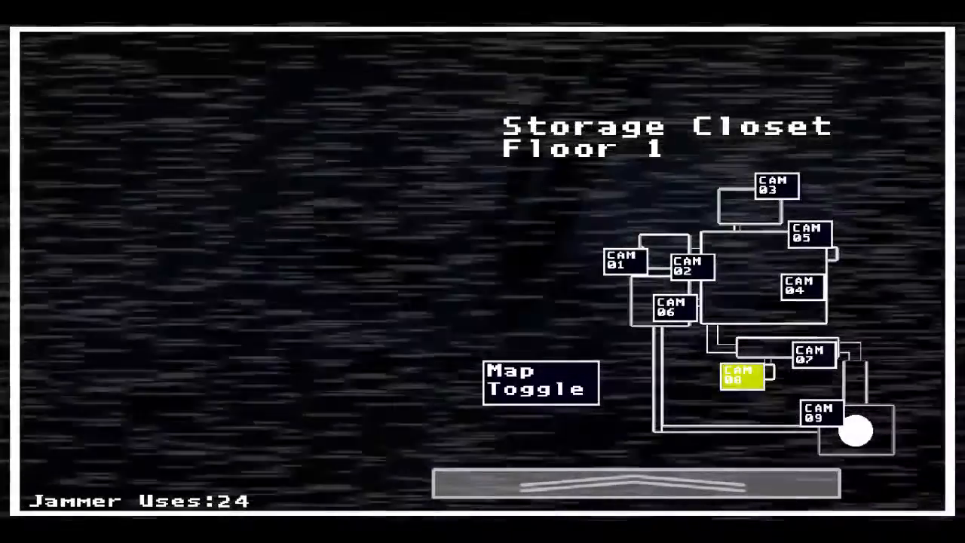
{"action": "left_click", "coordinate": [818, 414]}
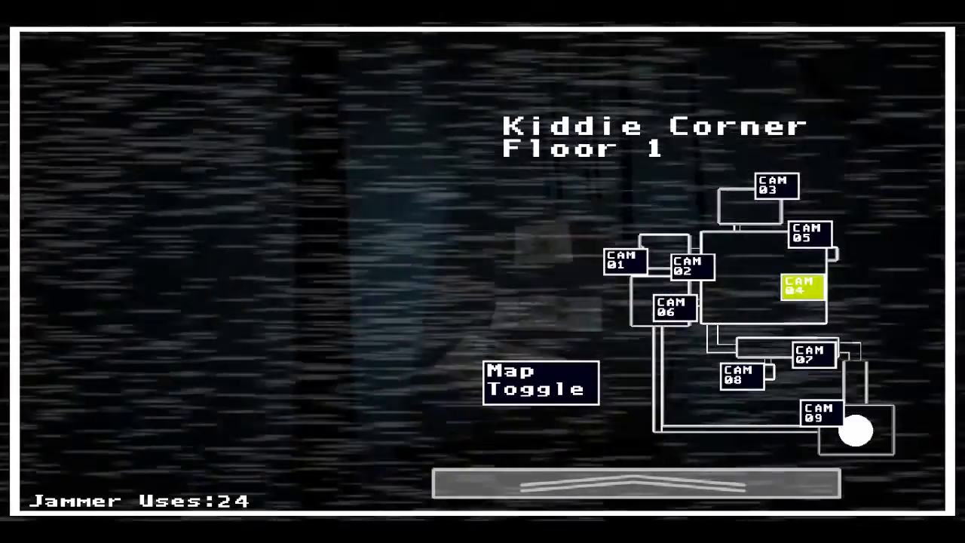
{"action": "left_click", "coordinate": [624, 263]}
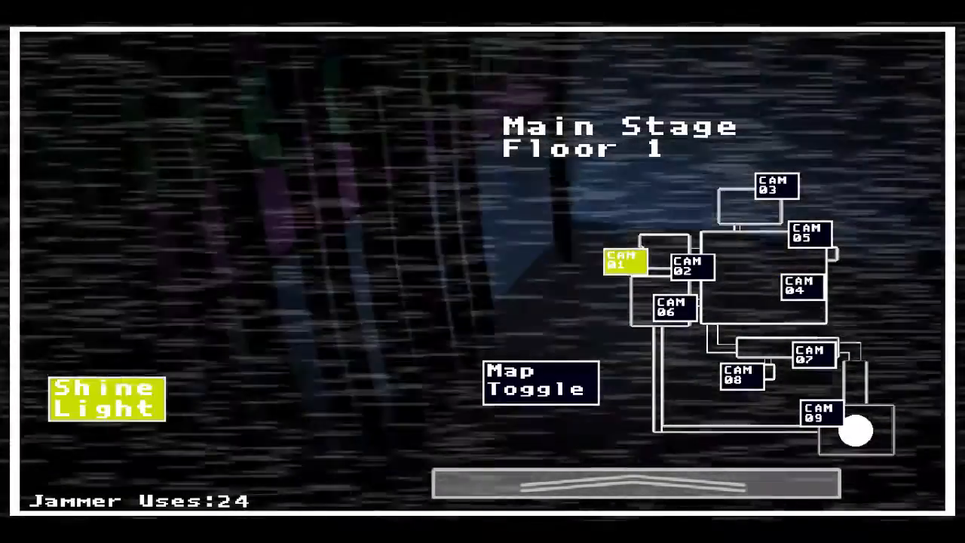
Check the Floor 2 C. Air Vent feed, then return to the Floor 1 cameras
{"action": "left_click", "coordinate": [775, 186]}
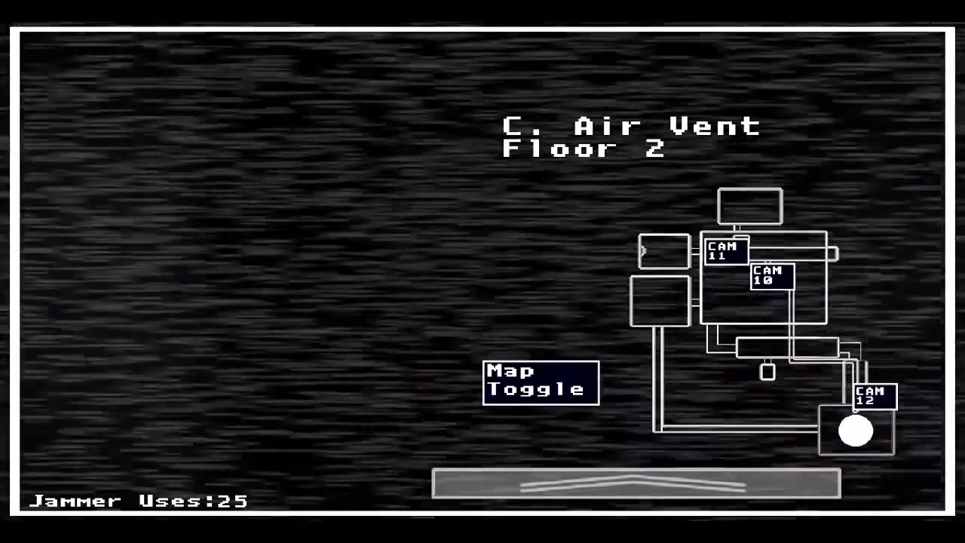
{"action": "left_click", "coordinate": [725, 254]}
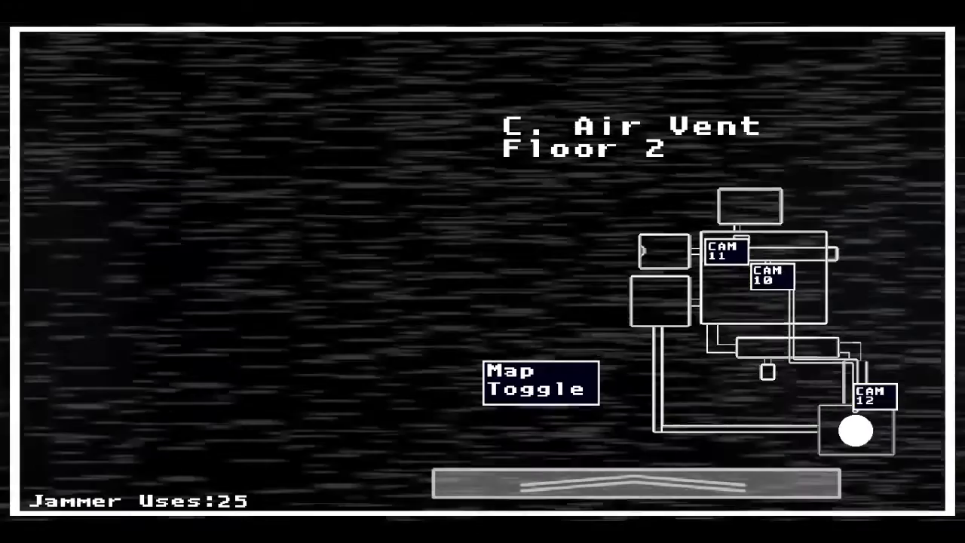
{"action": "left_click", "coordinate": [540, 381]}
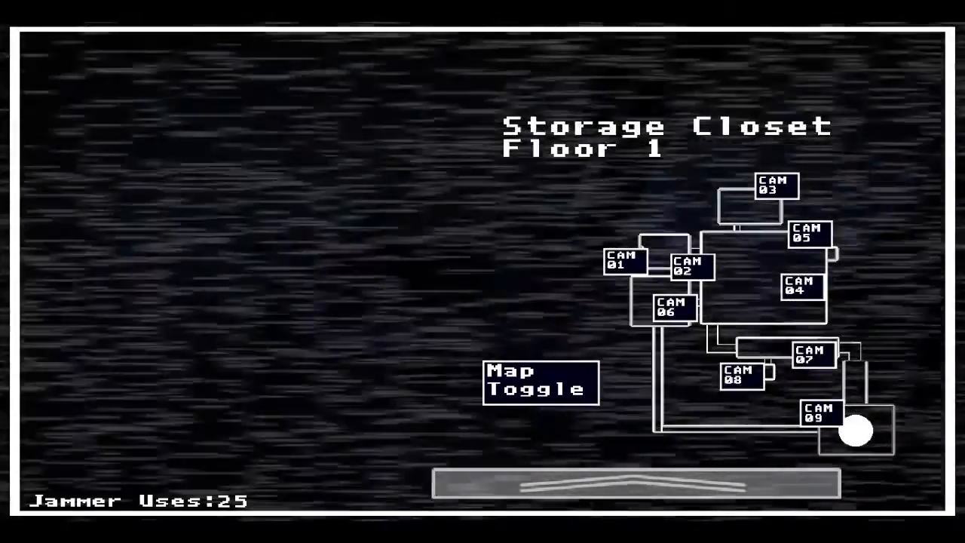